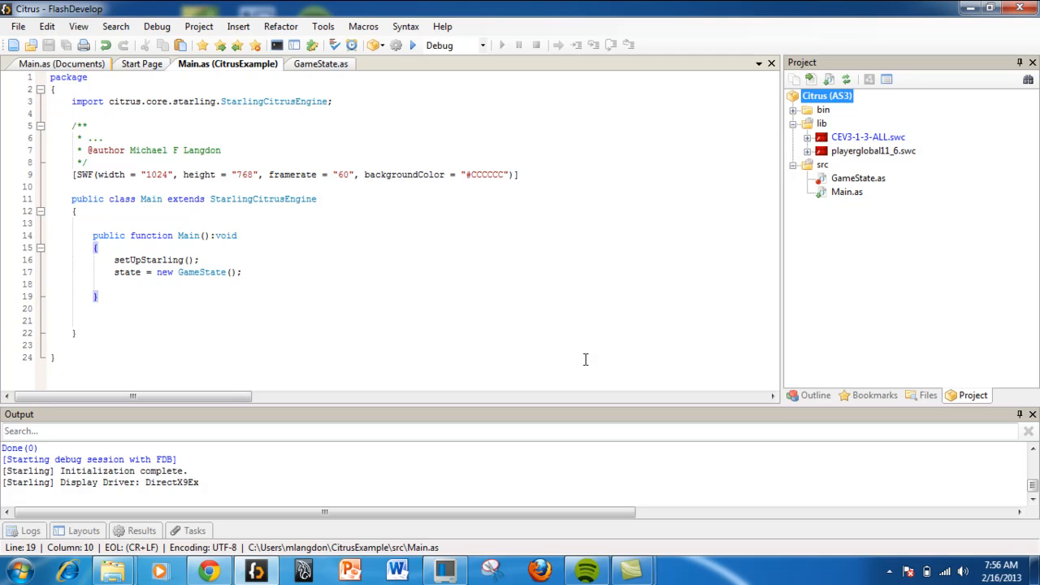
- Bring Chrome to the front, leaving the Citrus Main class code in FlashDevelop unchanged
{"action": "left_click", "coordinate": [209, 569]}
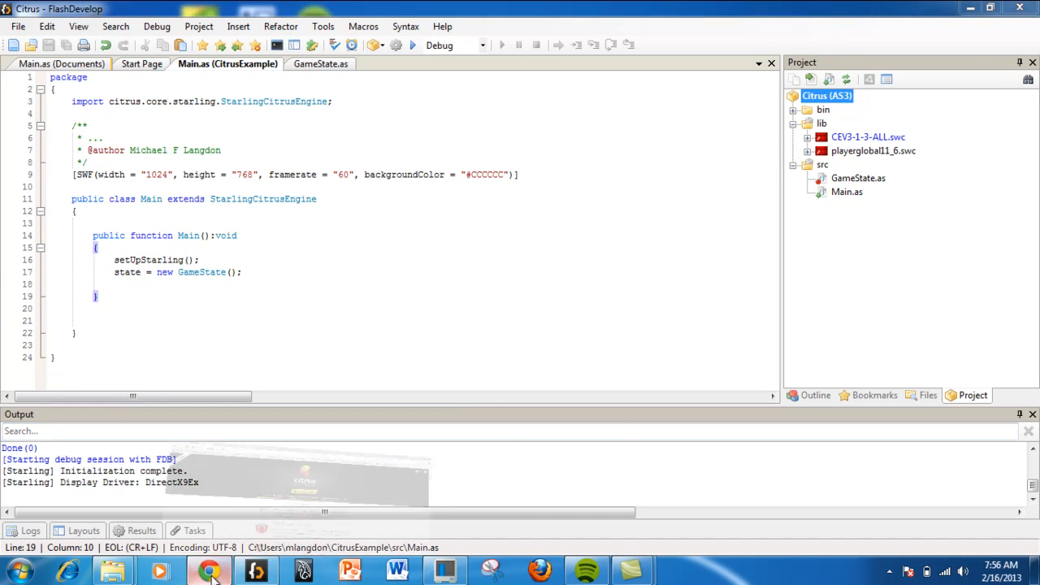
- Open gotoandlearn.com in a new tab and scroll through its tutorial listing
{"action": "left_click", "coordinate": [208, 569]}
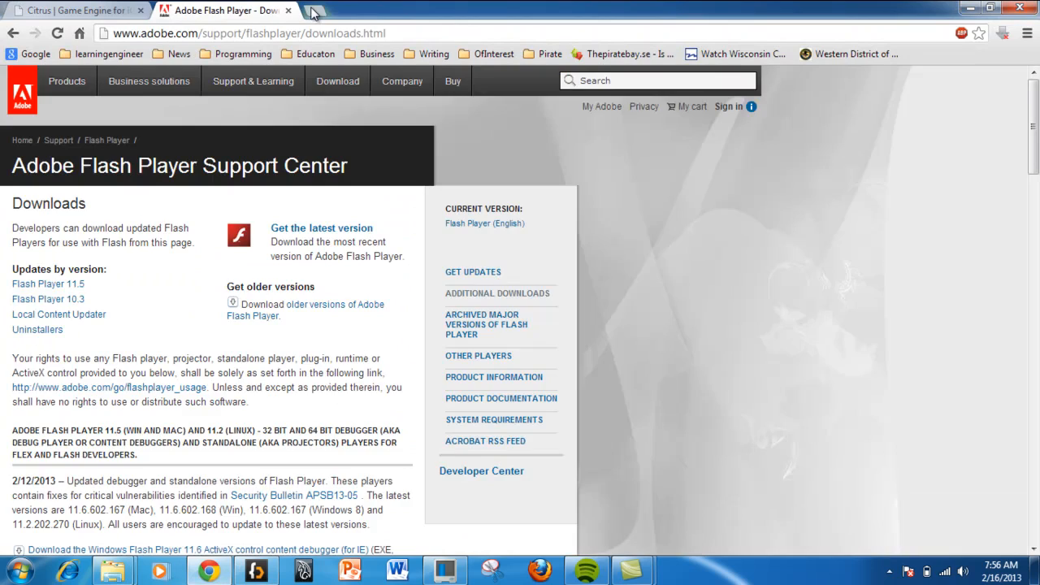
{"action": "left_click", "coordinate": [312, 12]}
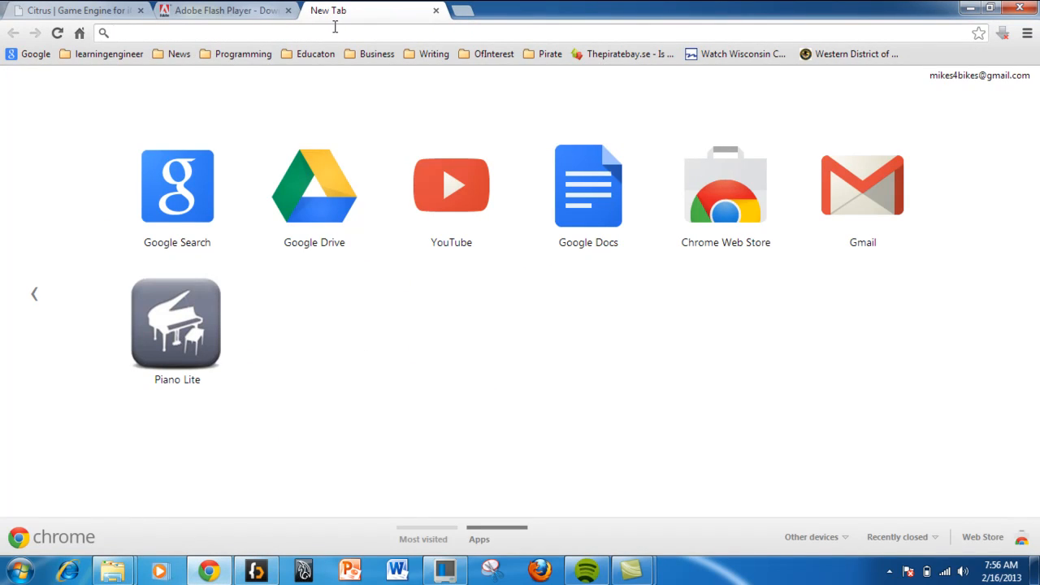
{"action": "type", "text": "gotoandlearn.com"}
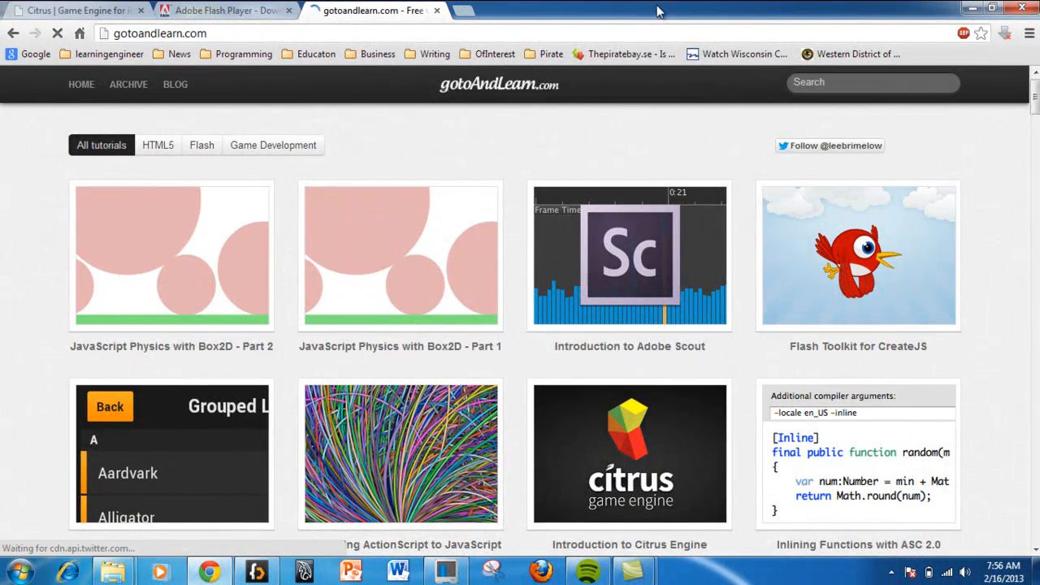
{"action": "scroll", "scroll_direction": "down", "scroll_amount": 3}
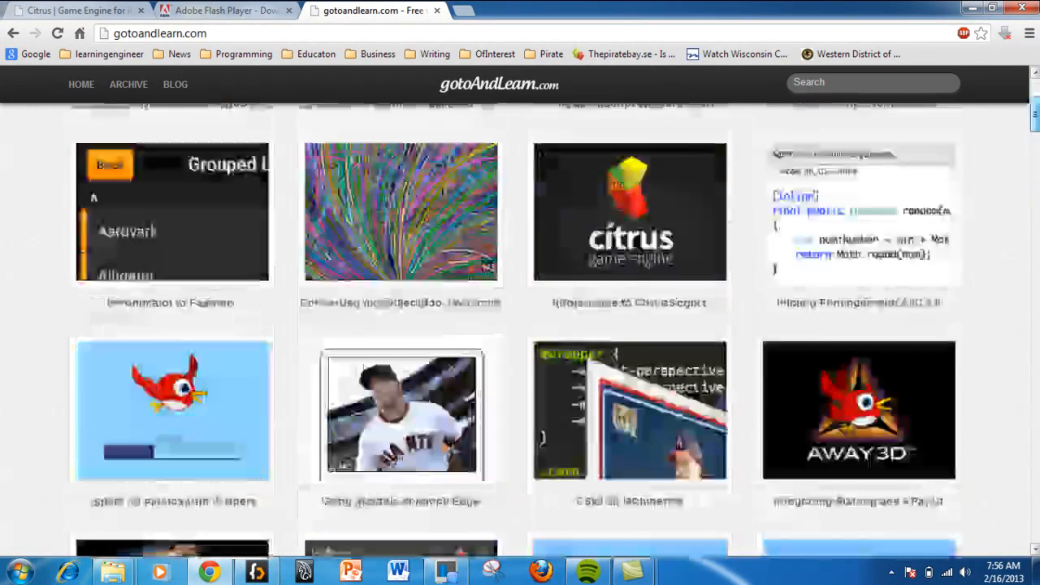
{"action": "scroll", "scroll_direction": "down", "scroll_amount": 3}
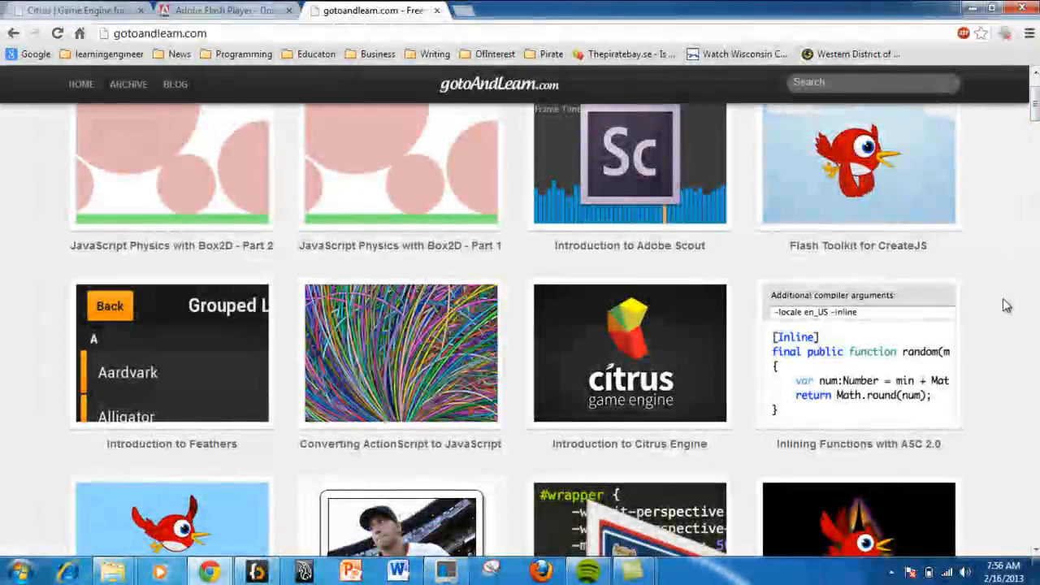
{"action": "mouse_move", "coordinate": [578, 329]}
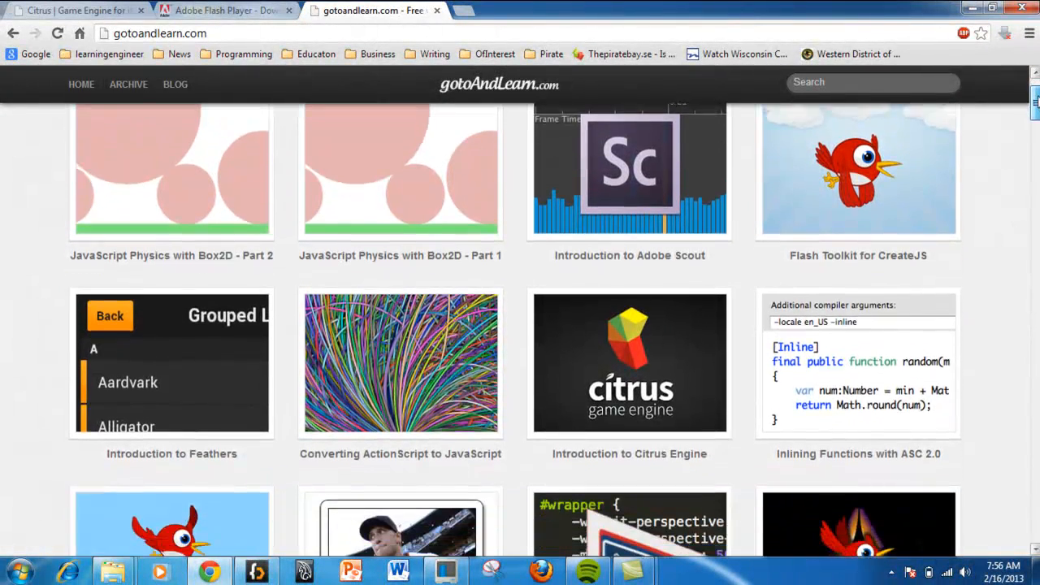
{"action": "scroll", "scroll_direction": "down", "scroll_amount": 3}
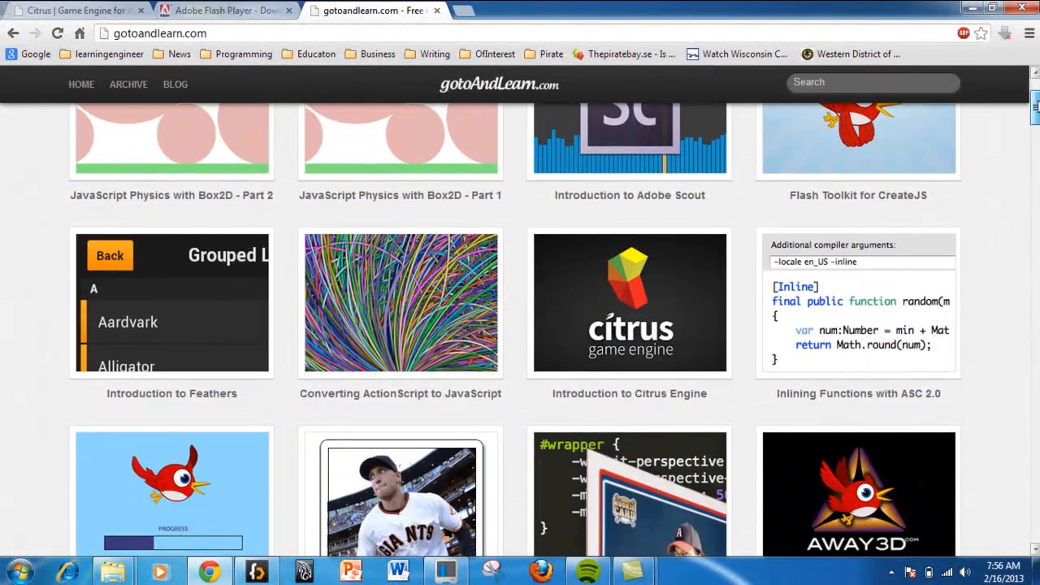
{"action": "scroll", "scroll_direction": "down", "scroll_amount": 3}
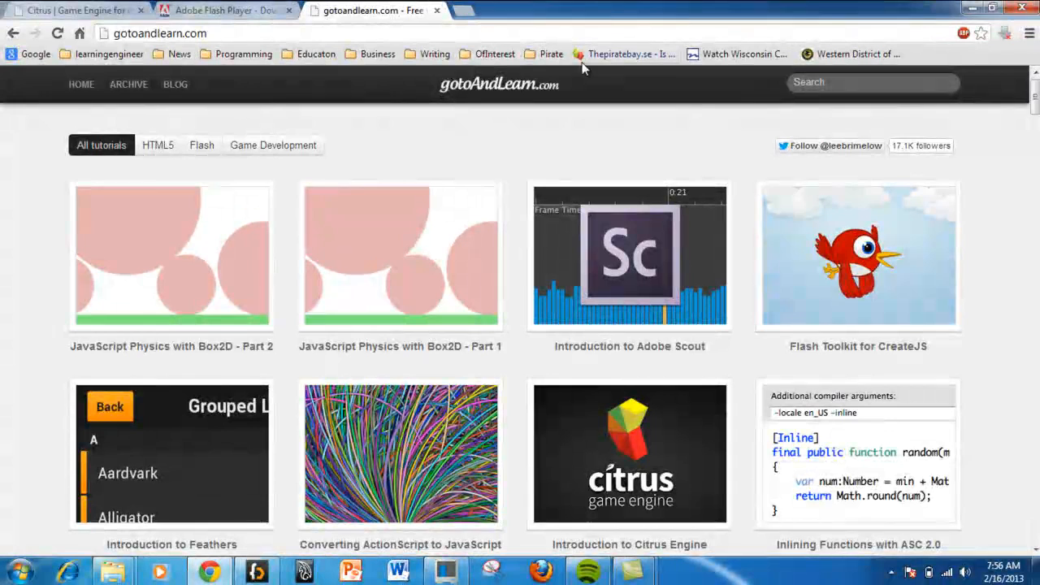
{"action": "mouse_move", "coordinate": [412, 135]}
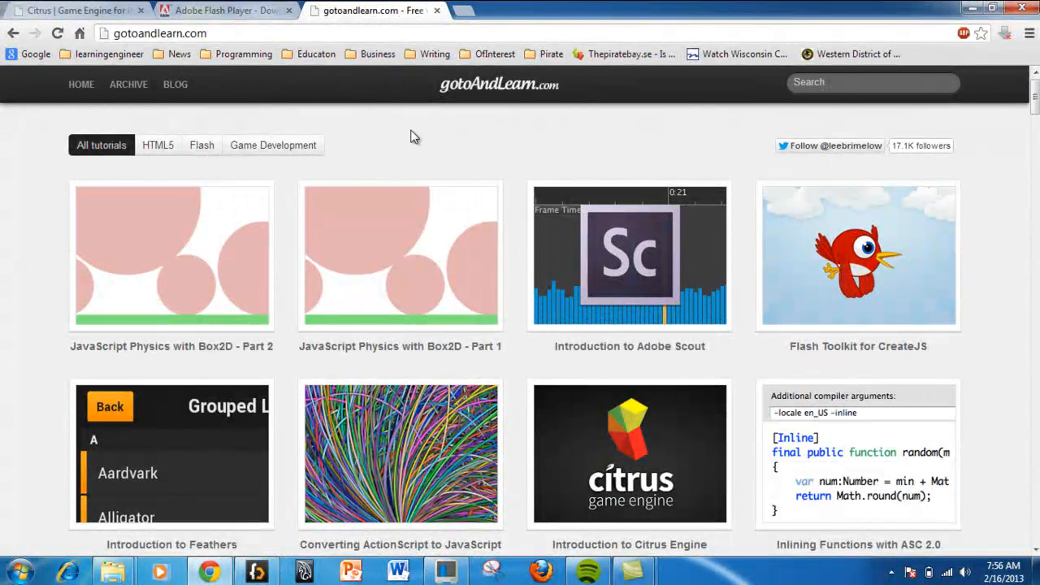
{"action": "mouse_move", "coordinate": [454, 160]}
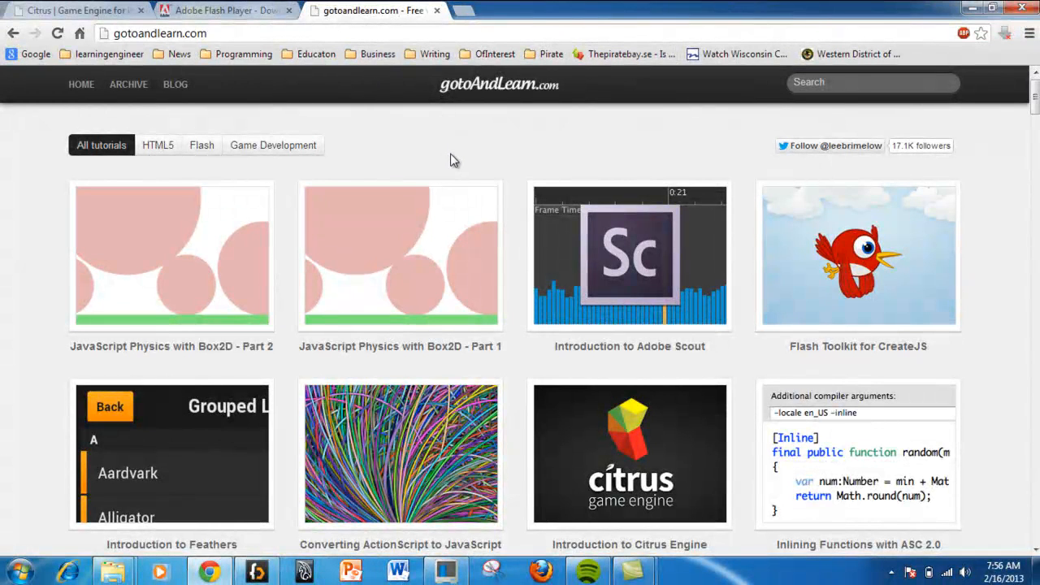
{"action": "mouse_move", "coordinate": [432, 155]}
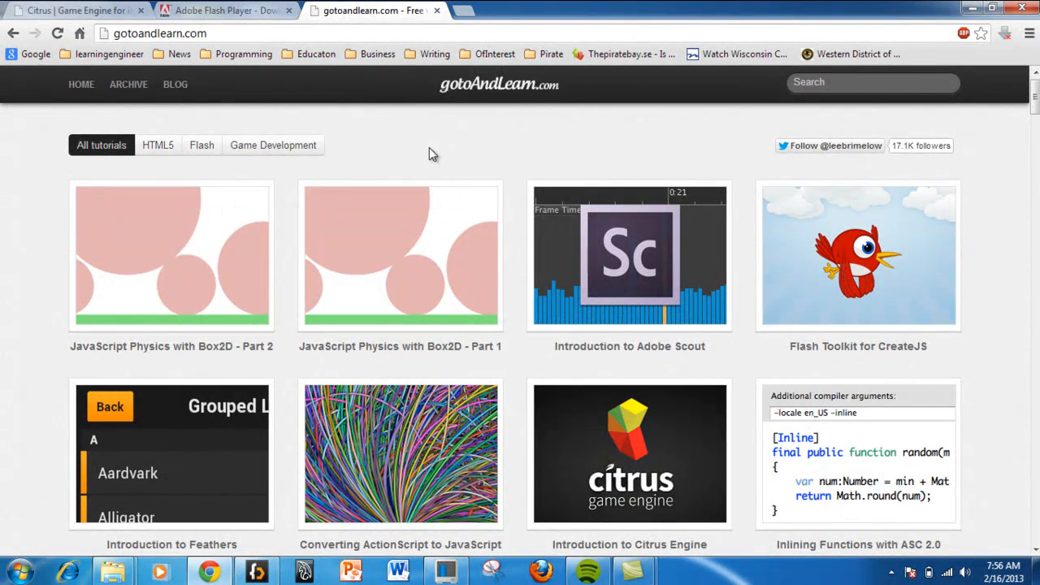
{"action": "mouse_move", "coordinate": [422, 132]}
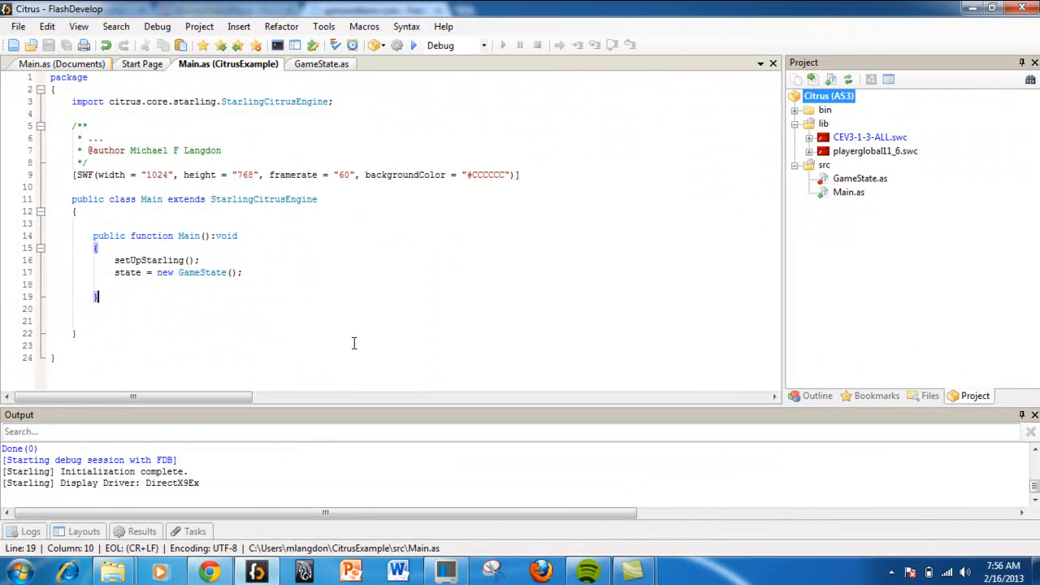
{"action": "mouse_move", "coordinate": [355, 235]}
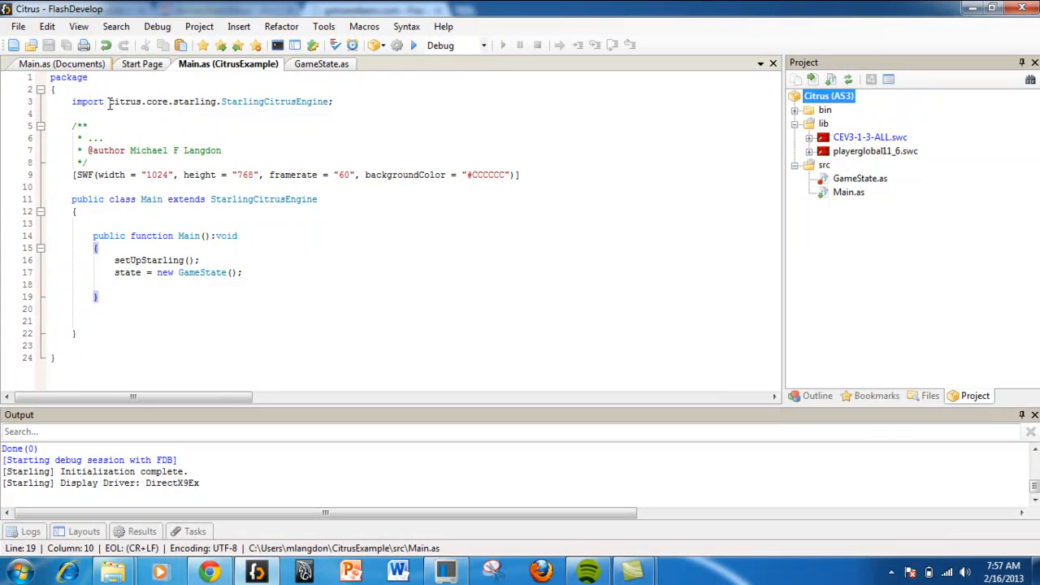
{"action": "mouse_move", "coordinate": [258, 69]}
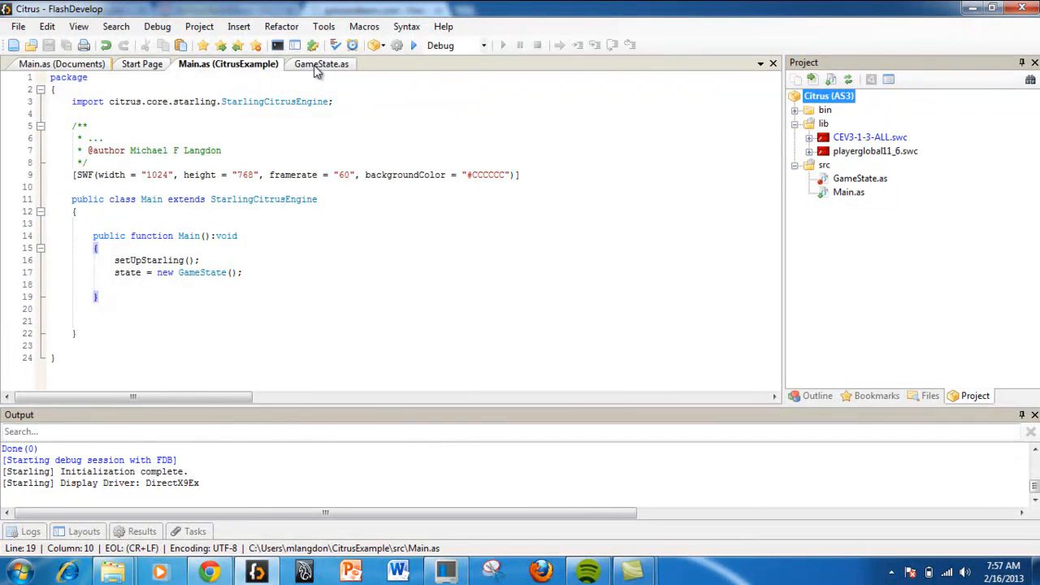
- Review GameState.as, test-run the project in Flash Player, then select CEV3-1-3-ALL.swc
{"action": "left_click", "coordinate": [321, 64]}
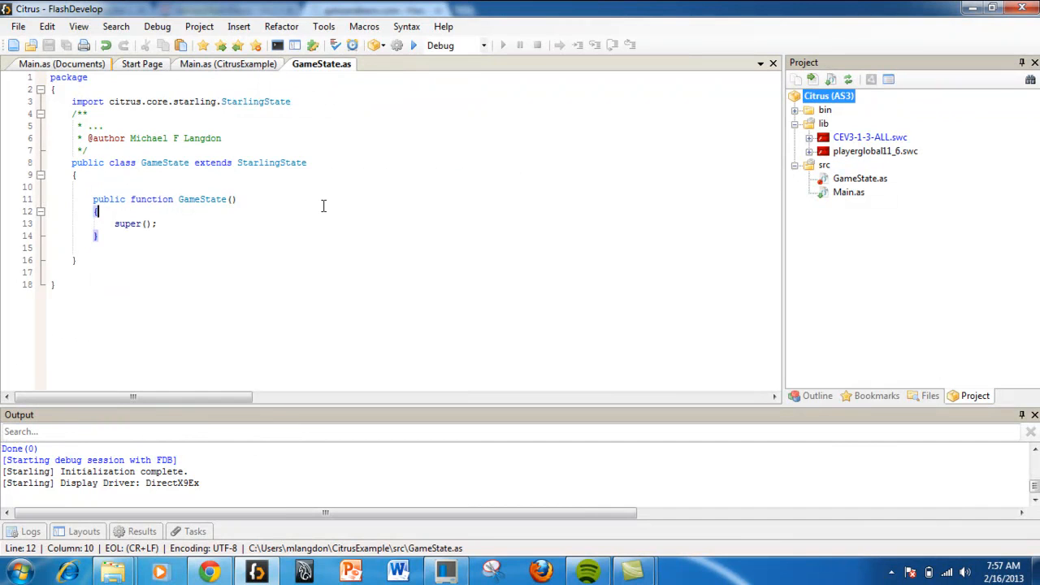
{"action": "mouse_move", "coordinate": [220, 224]}
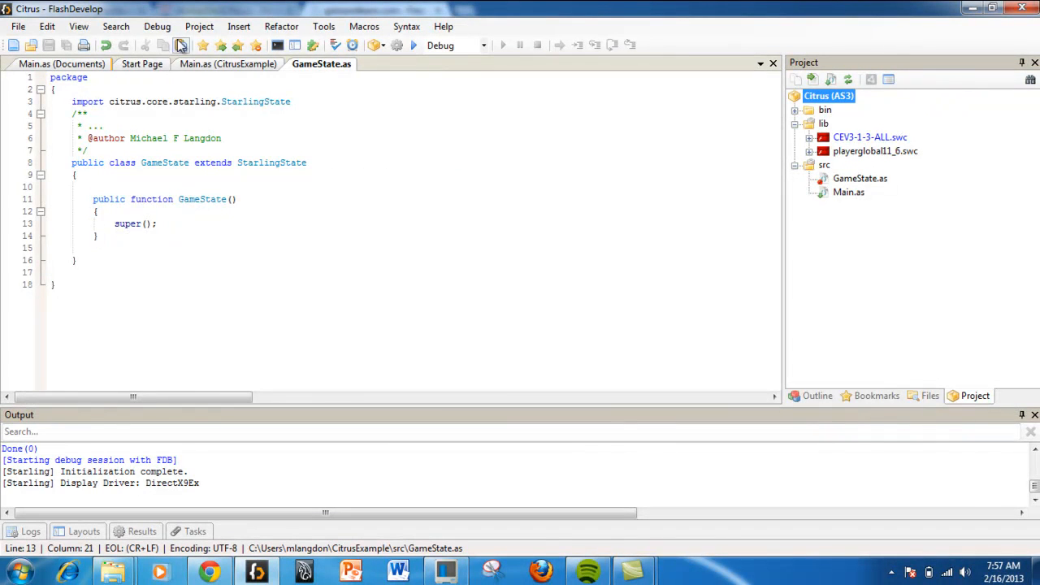
{"action": "mouse_move", "coordinate": [413, 45]}
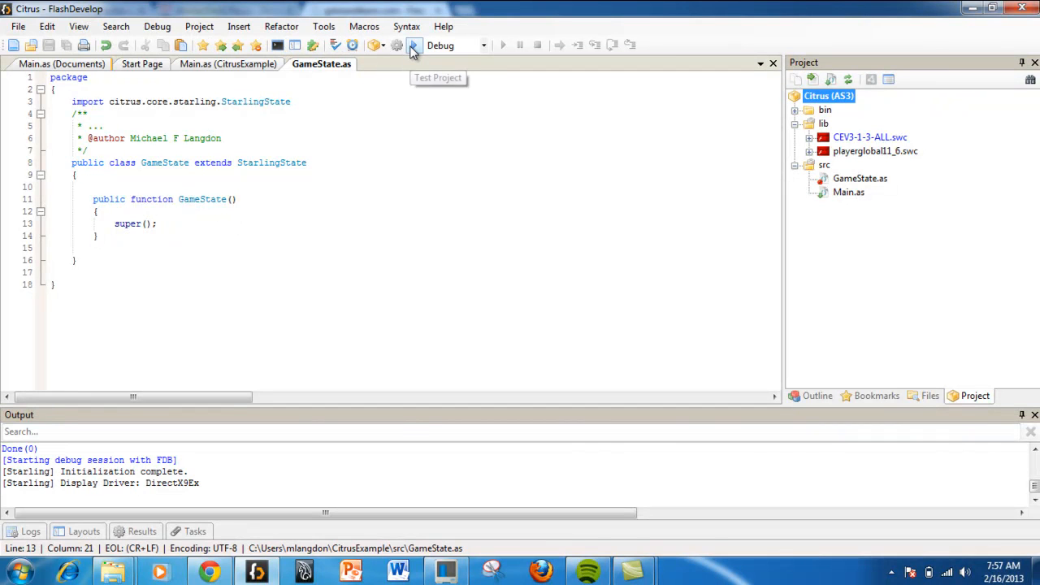
{"action": "left_click", "coordinate": [415, 45]}
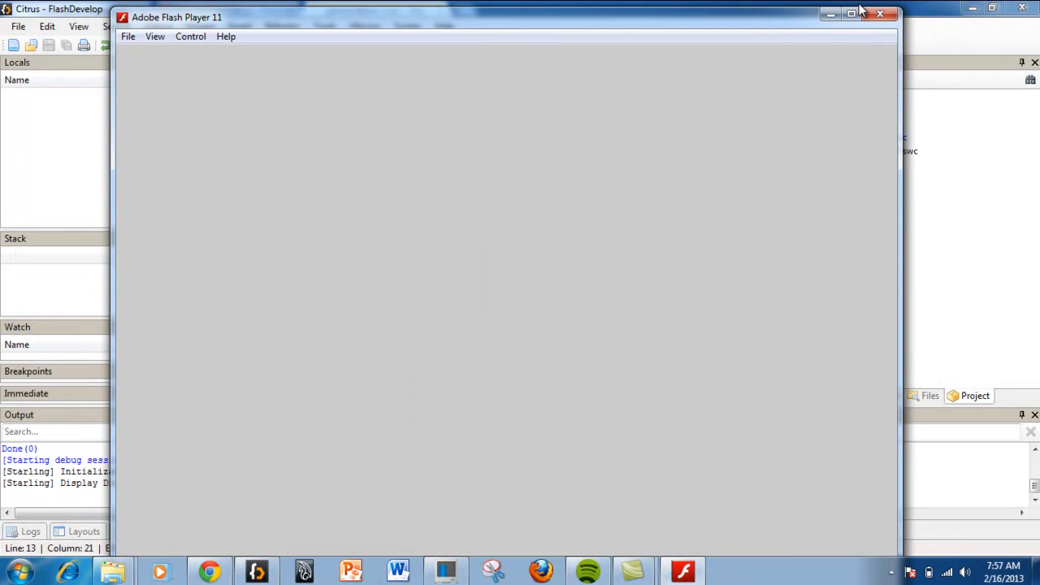
{"action": "left_click", "coordinate": [880, 14]}
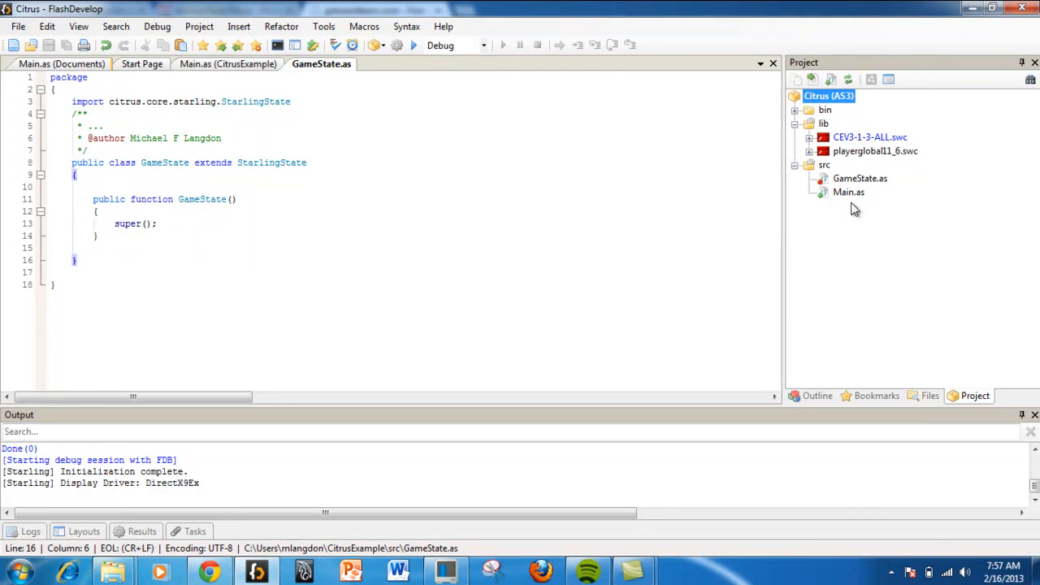
{"action": "left_click", "coordinate": [875, 151]}
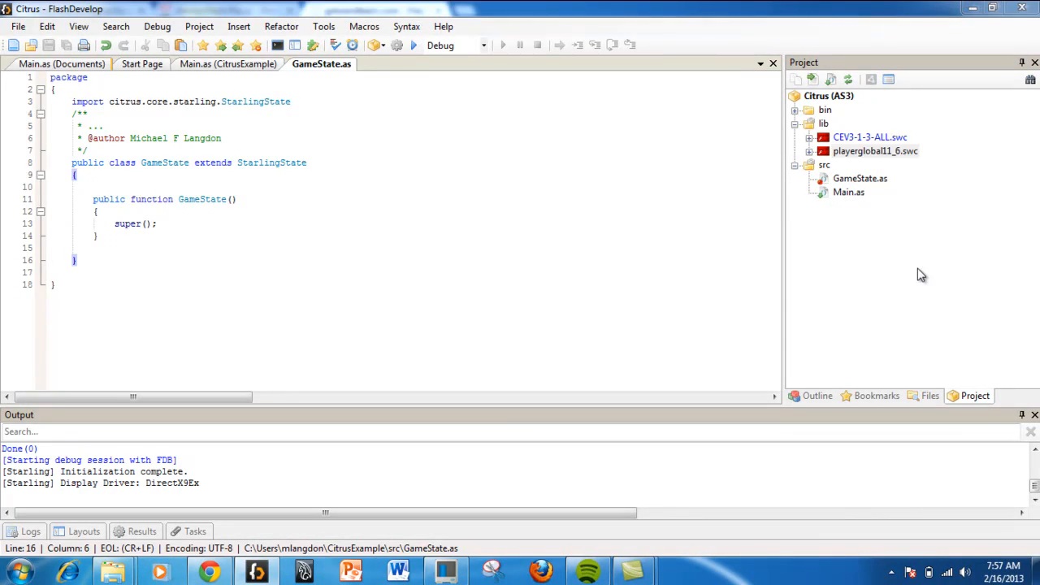
{"action": "left_click", "coordinate": [870, 136]}
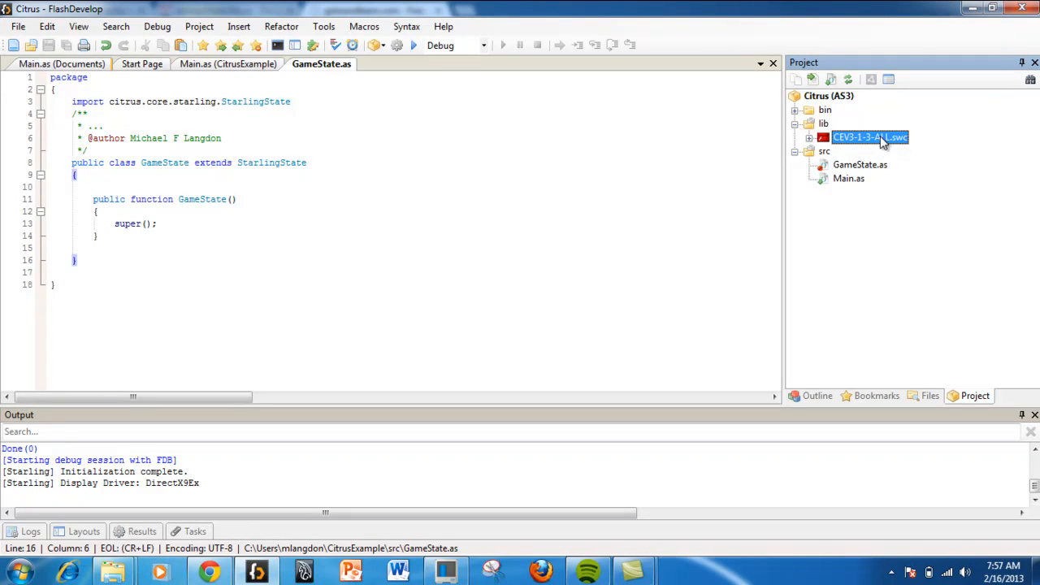
{"action": "mouse_move", "coordinate": [902, 201]}
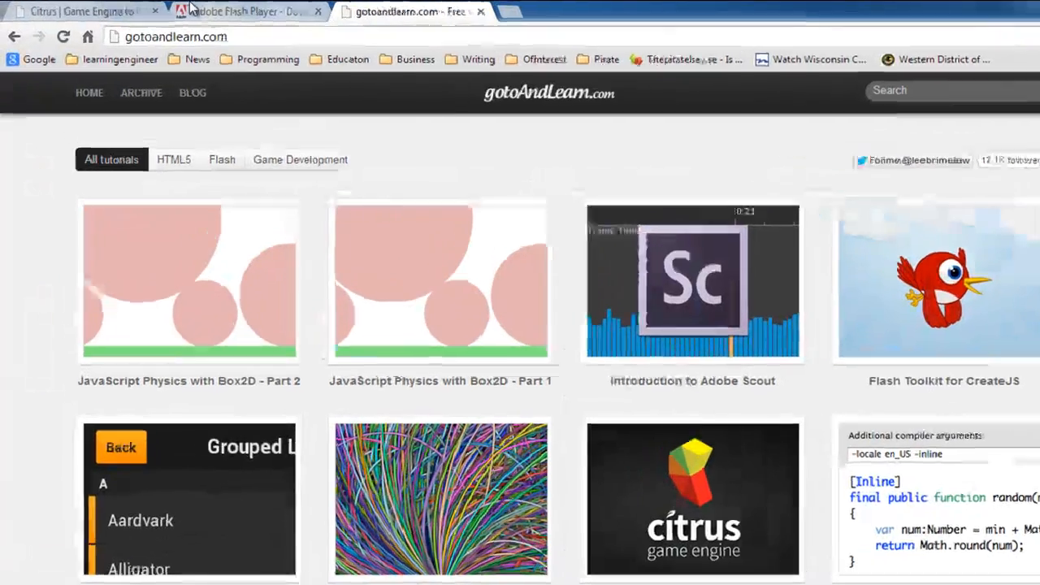
- Download the complete Citrus engine SWC from citrusengine.com and show it in its folder
{"action": "left_click", "coordinate": [81, 12]}
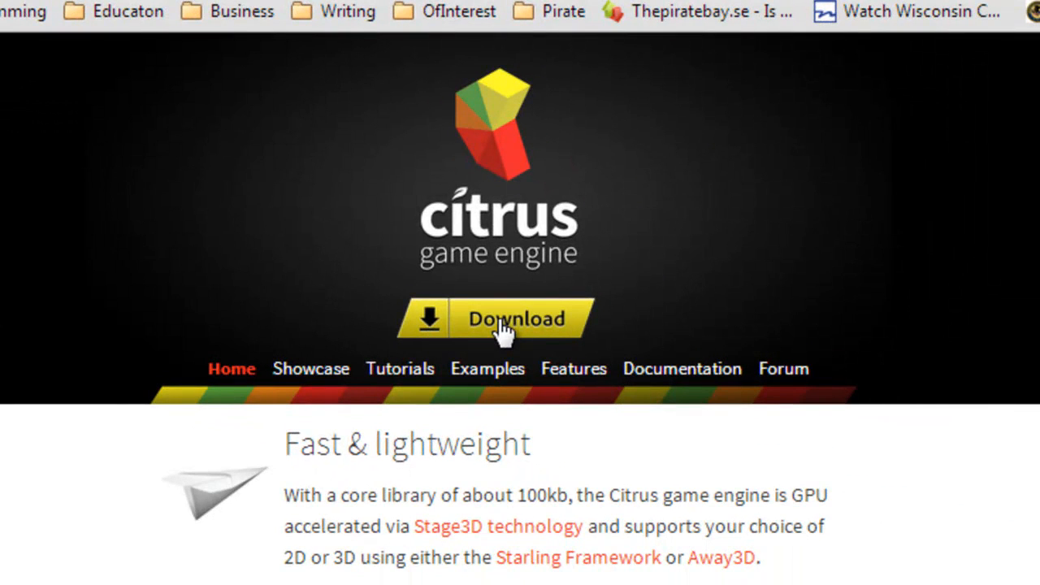
{"action": "left_click", "coordinate": [500, 317]}
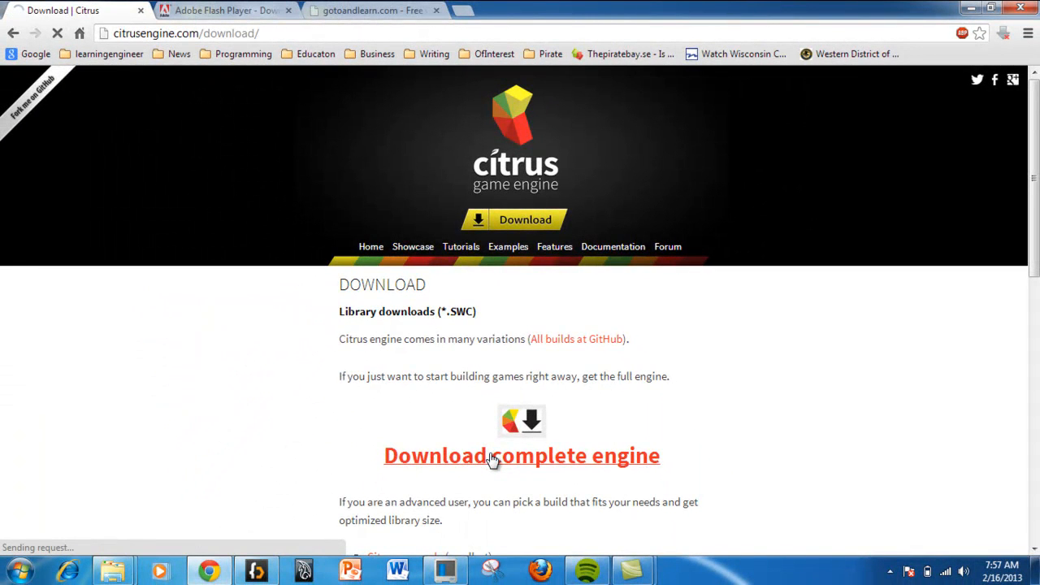
{"action": "left_click", "coordinate": [522, 455]}
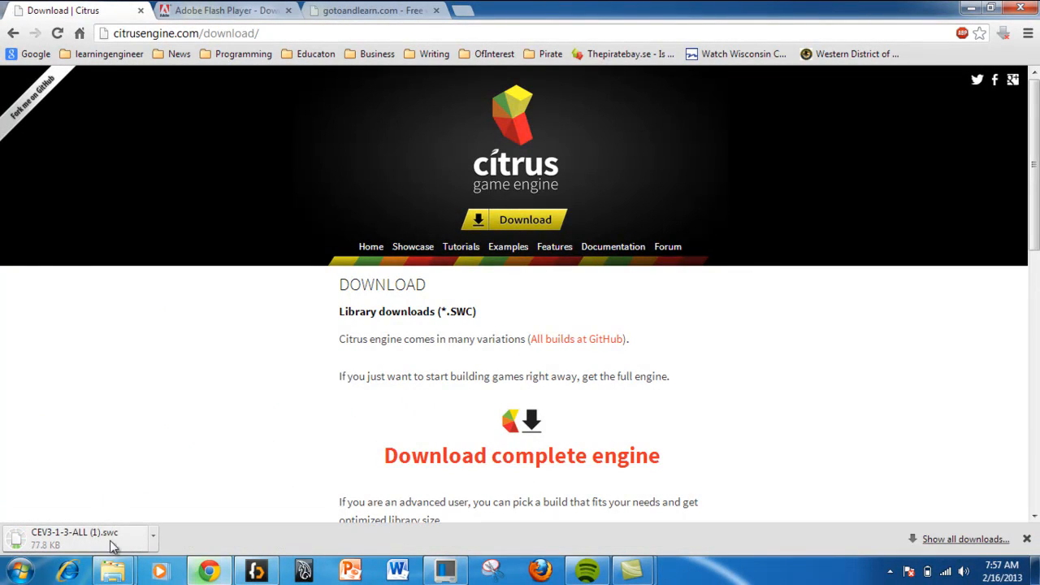
{"action": "left_click", "coordinate": [153, 538]}
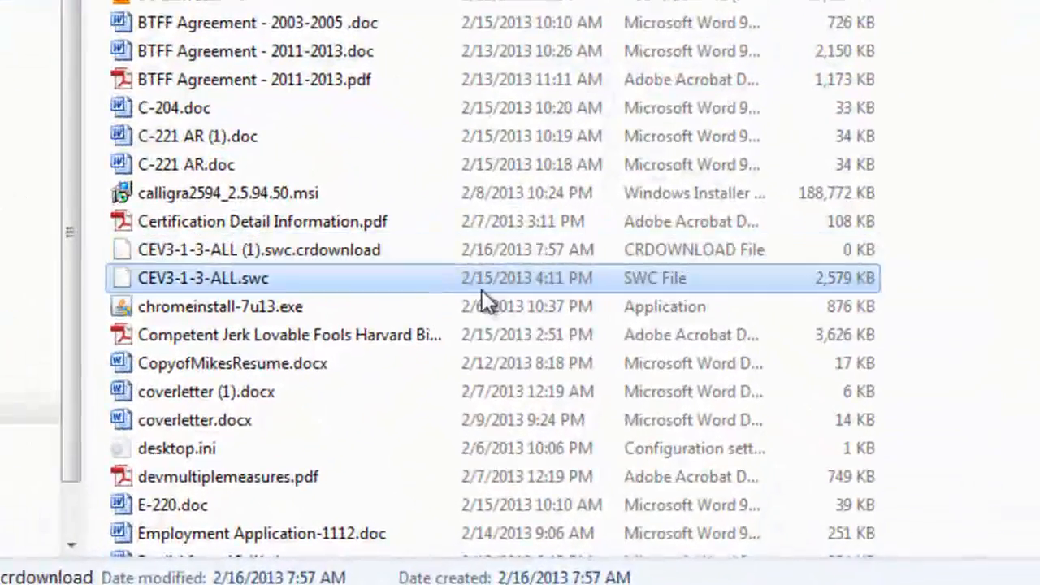
- Create a shortcut to the partial .crdownload file in the download folder
{"action": "right_click", "coordinate": [259, 250]}
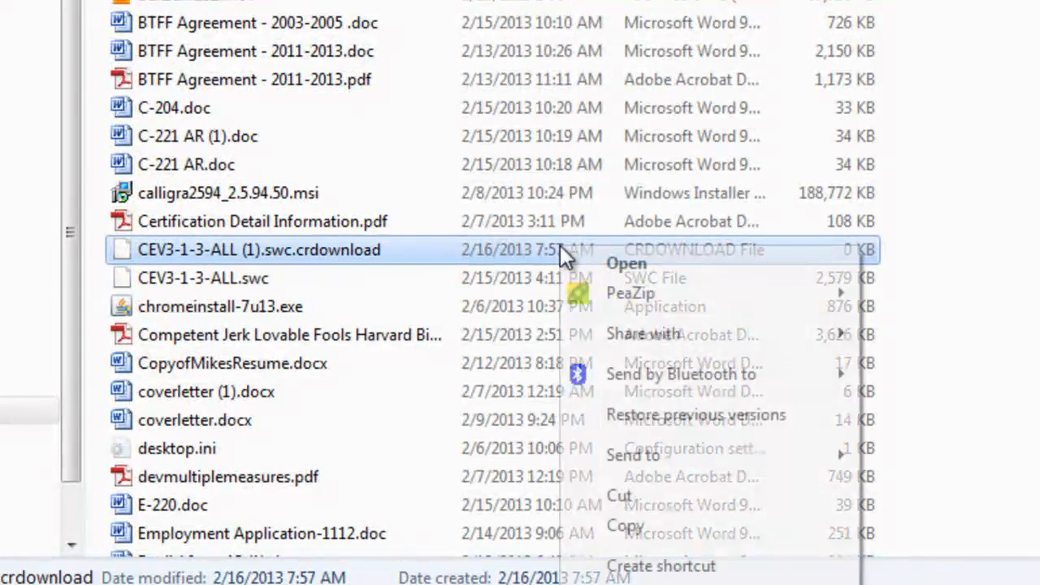
{"action": "left_click", "coordinate": [661, 566]}
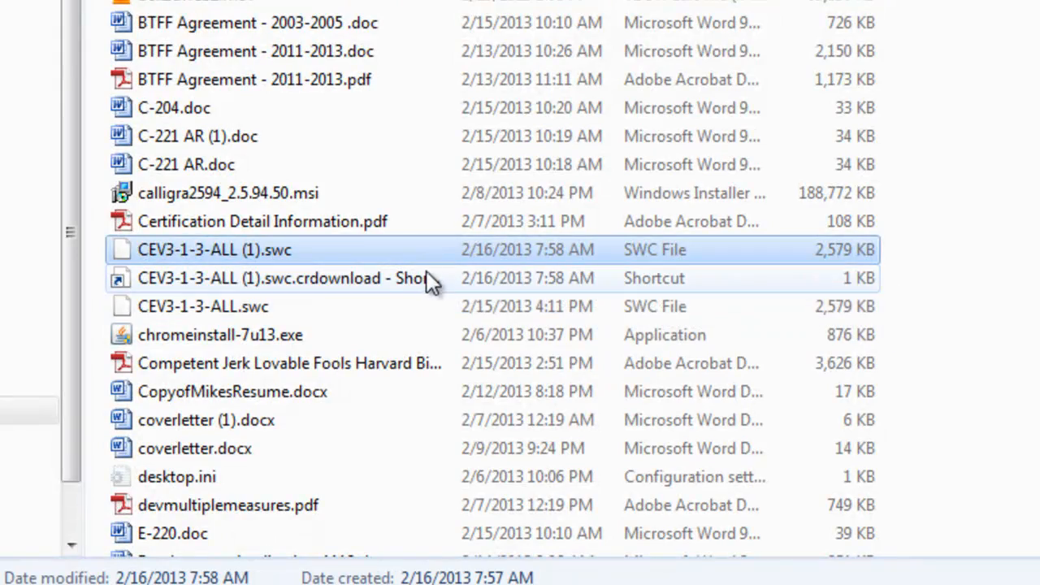
{"action": "left_click", "coordinate": [203, 307]}
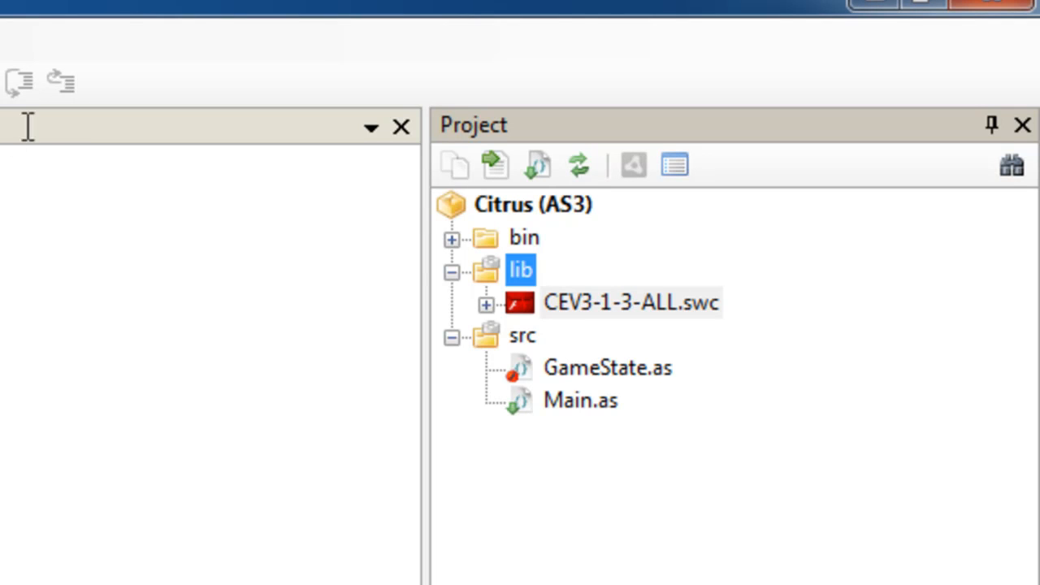
{"action": "mouse_move", "coordinate": [402, 127]}
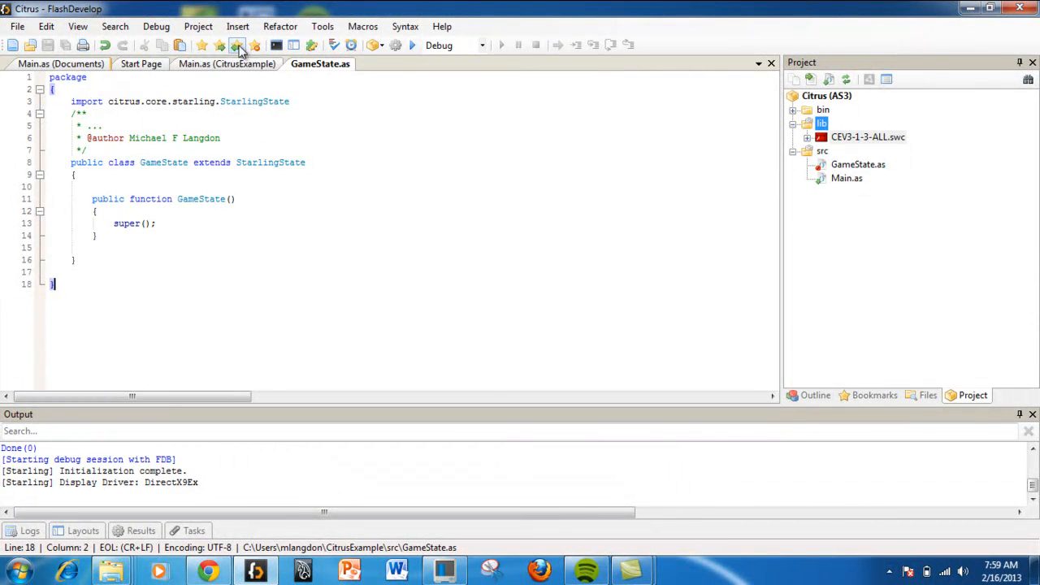
- Select and copy the CitrusExample Main.as code, then show the Start Page
{"action": "left_click", "coordinate": [227, 64]}
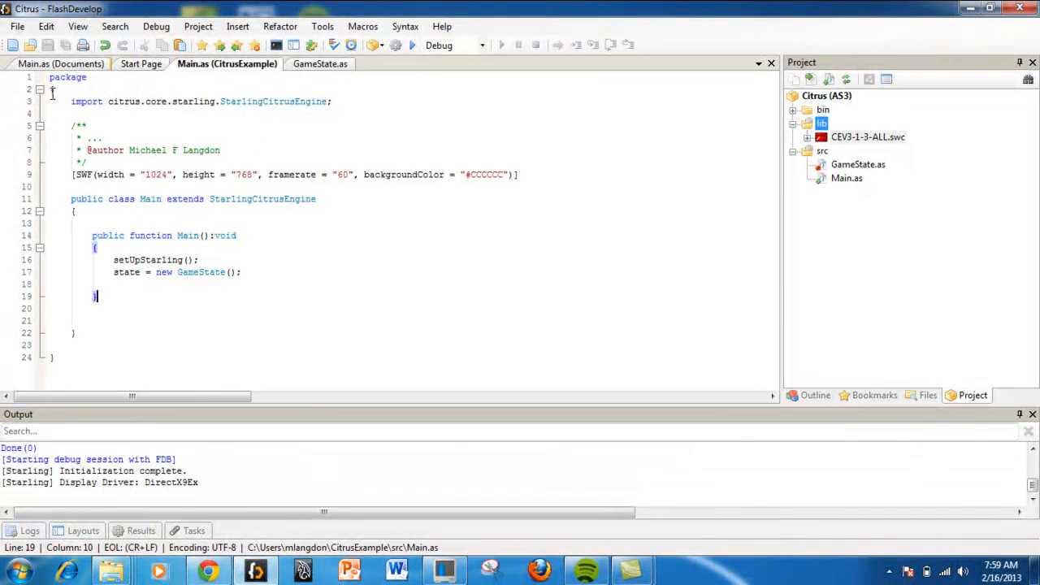
{"action": "key", "text": "ctrl+a"}
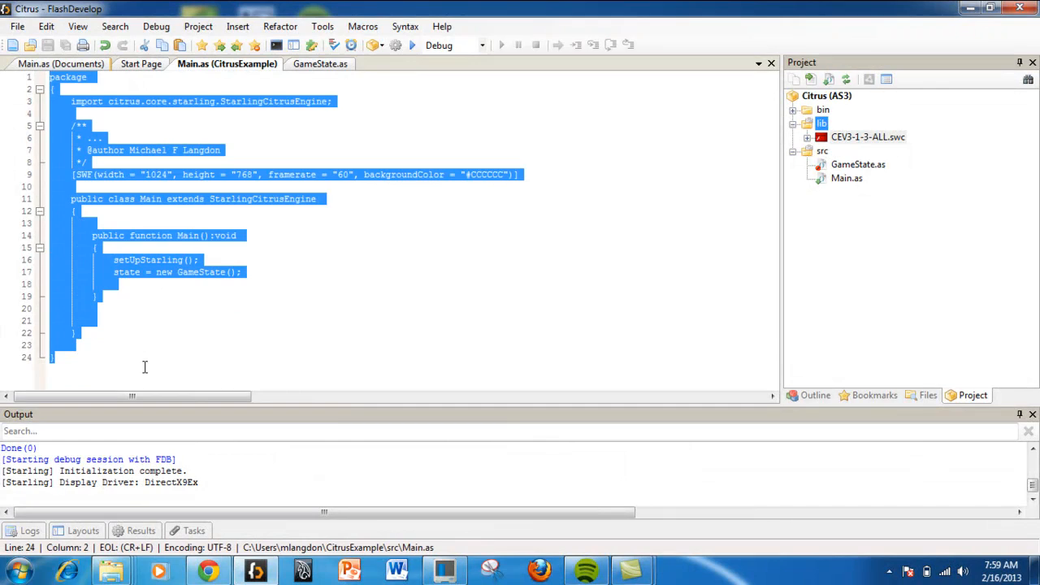
{"action": "left_click", "coordinate": [94, 247]}
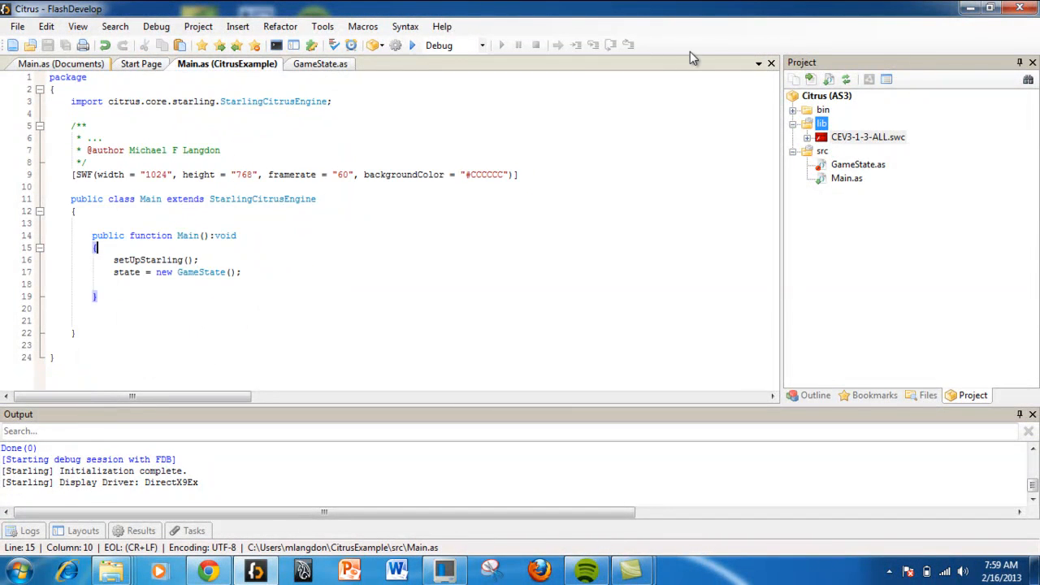
{"action": "mouse_move", "coordinate": [1030, 49]}
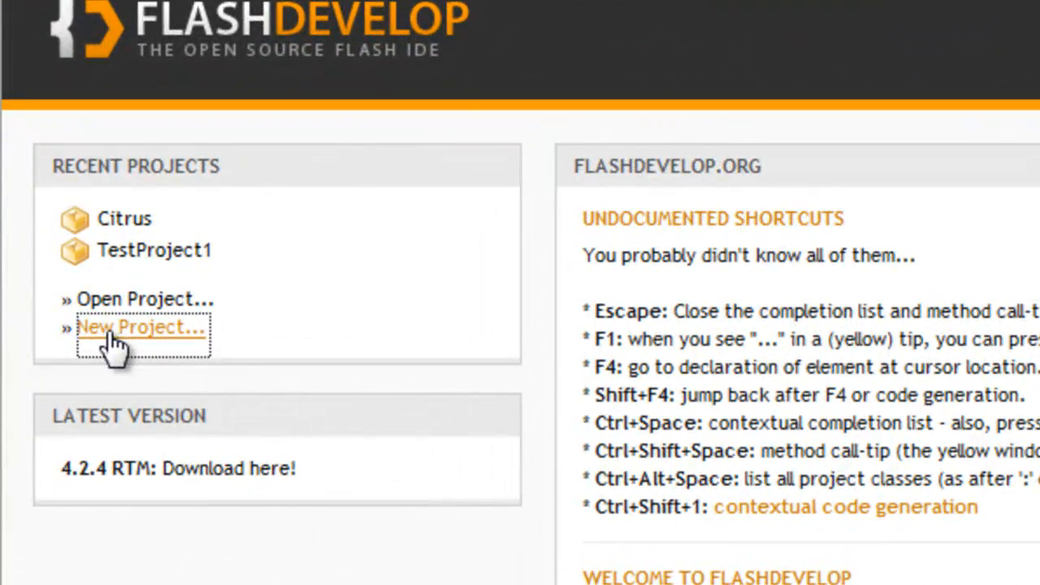
- Set up a new AS3 Project named CitrusGameTest2 with a \GameTest location folder
{"action": "left_click", "coordinate": [141, 327]}
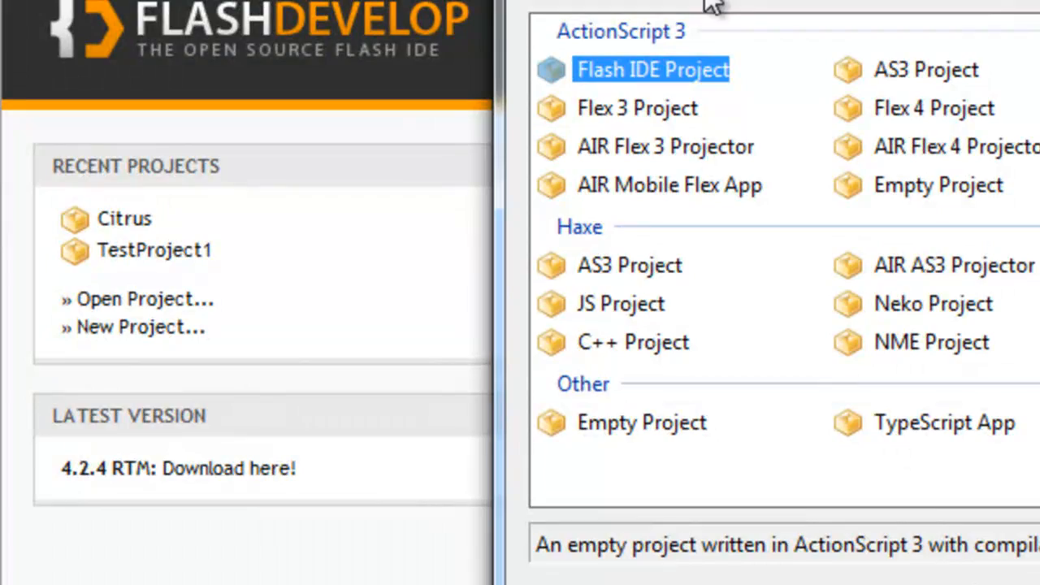
{"action": "left_click", "coordinate": [369, 94]}
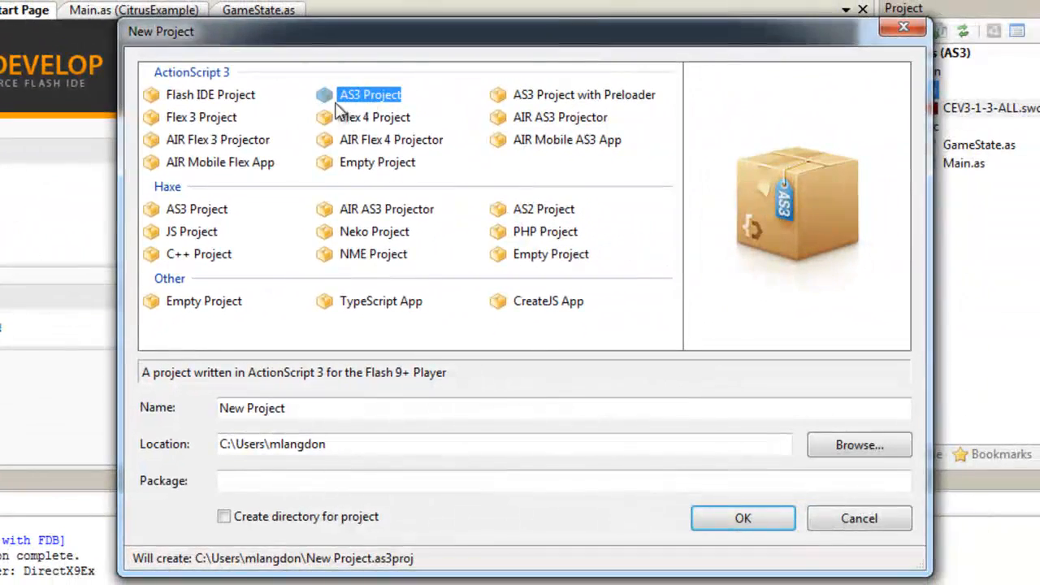
{"action": "left_click", "coordinate": [563, 407]}
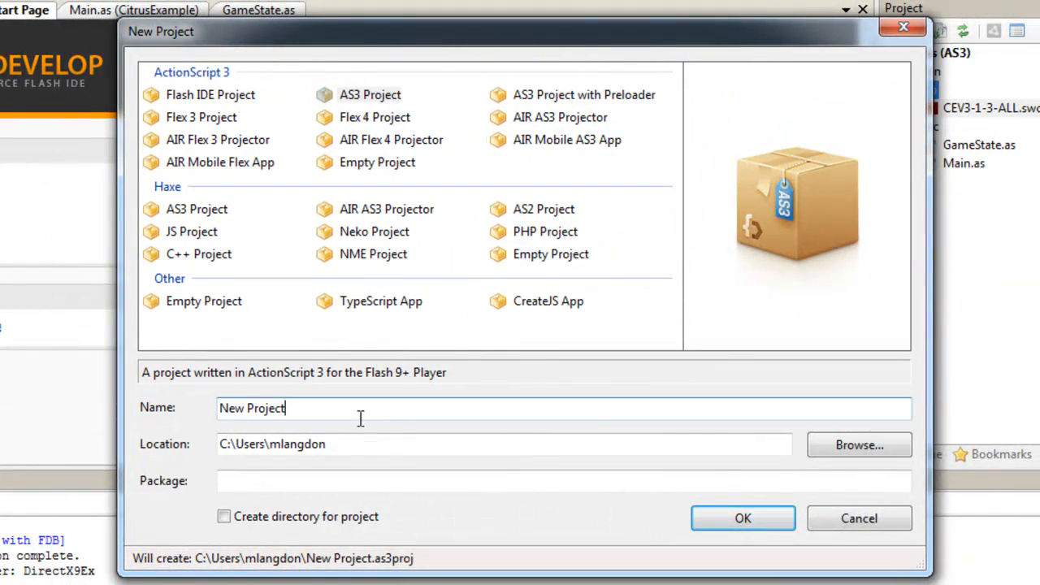
{"action": "type", "text": "CitrusGameTest"}
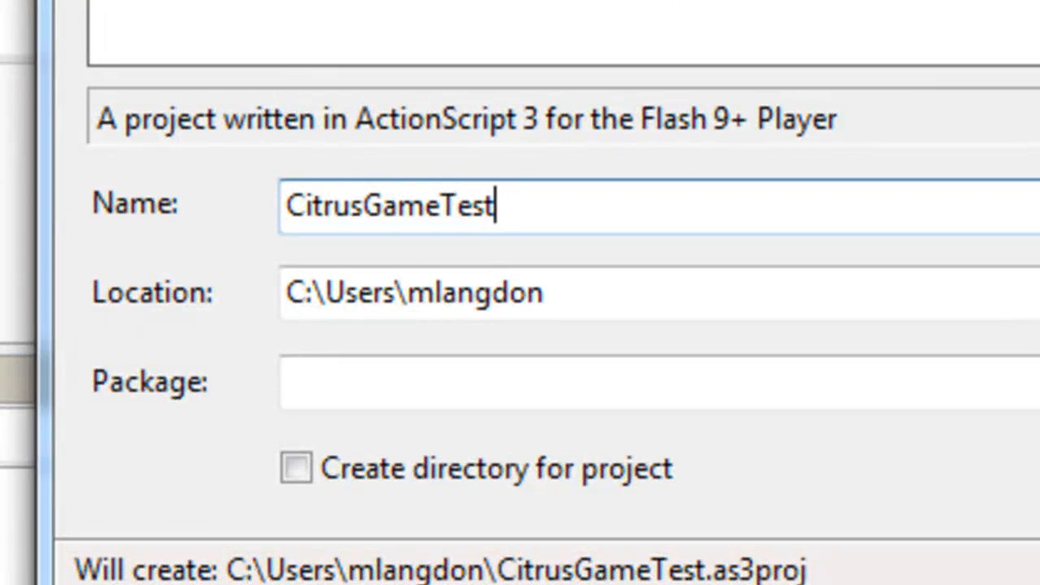
{"action": "type", "text": "2"}
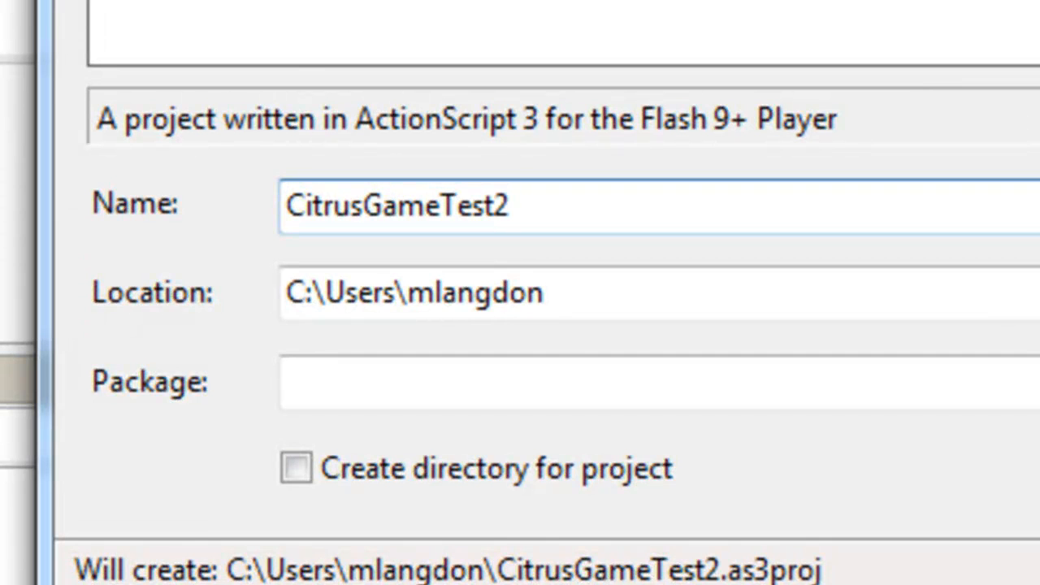
{"action": "type", "text": "\\"}
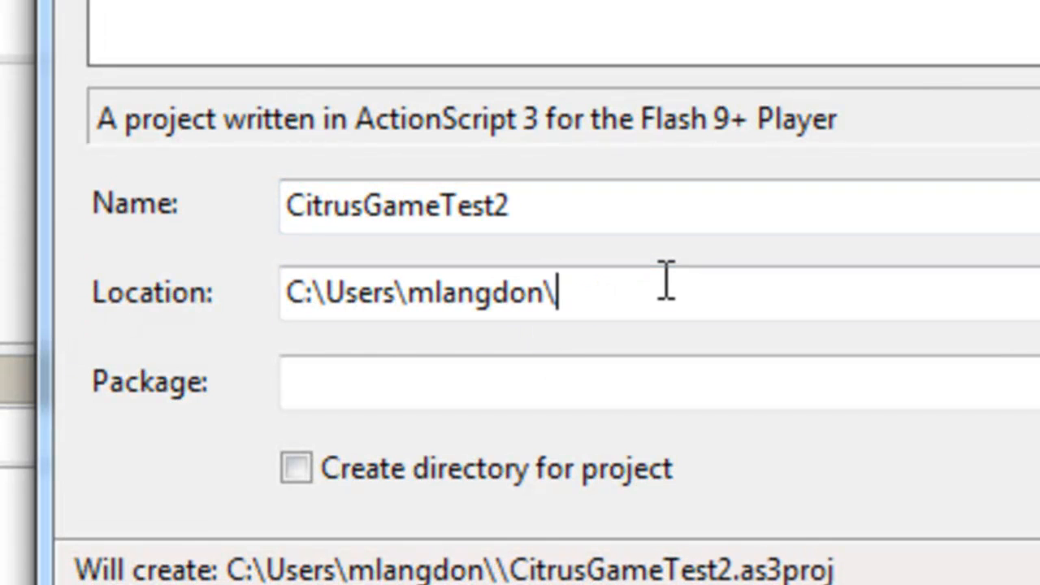
{"action": "type", "text": "Game"}
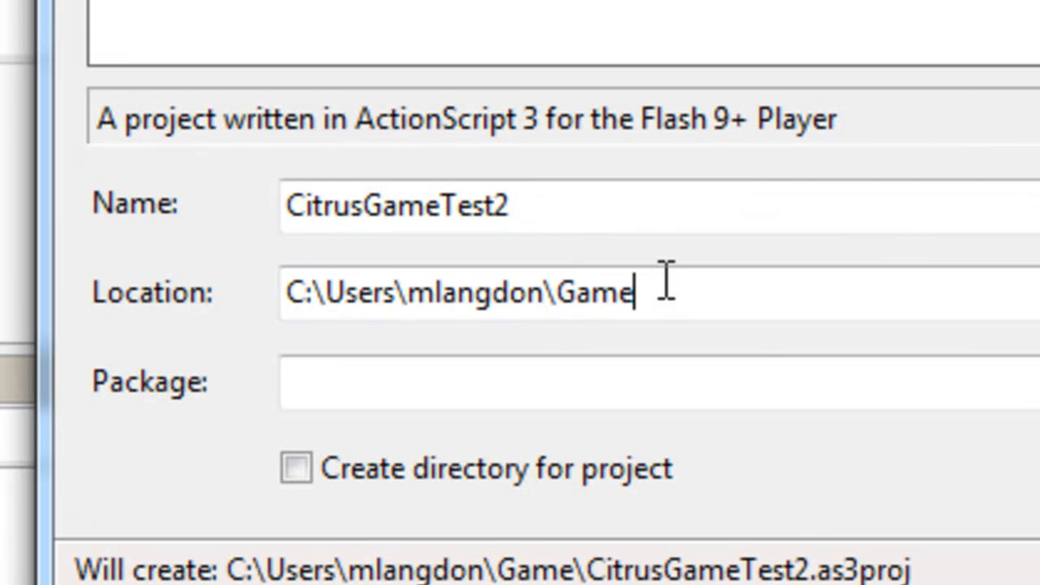
{"action": "type", "text": "Test"}
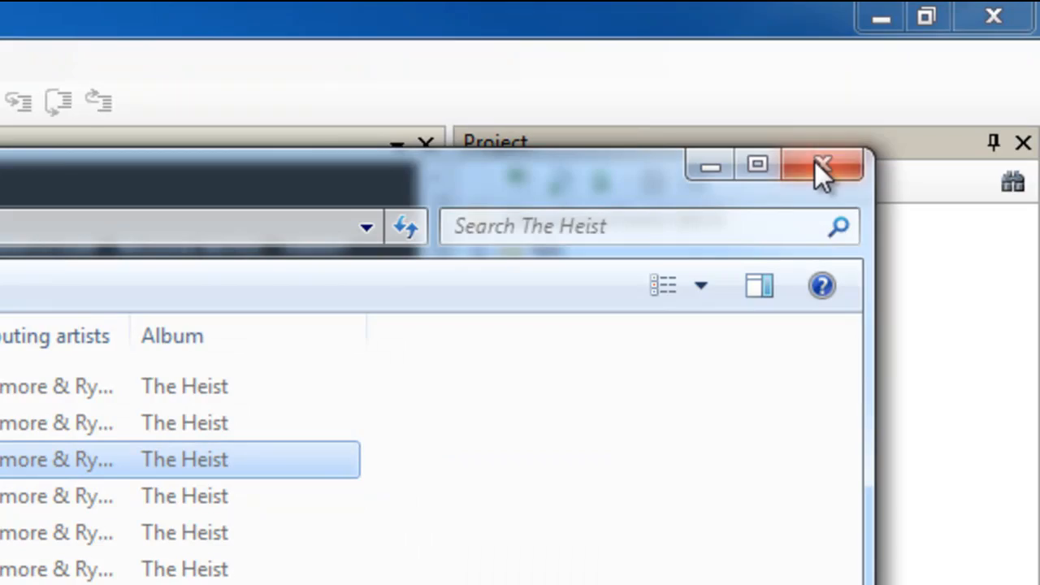
- Close the music folder window and add CEV3-1-3-ALL.swc in lib to the library
{"action": "left_click", "coordinate": [821, 165]}
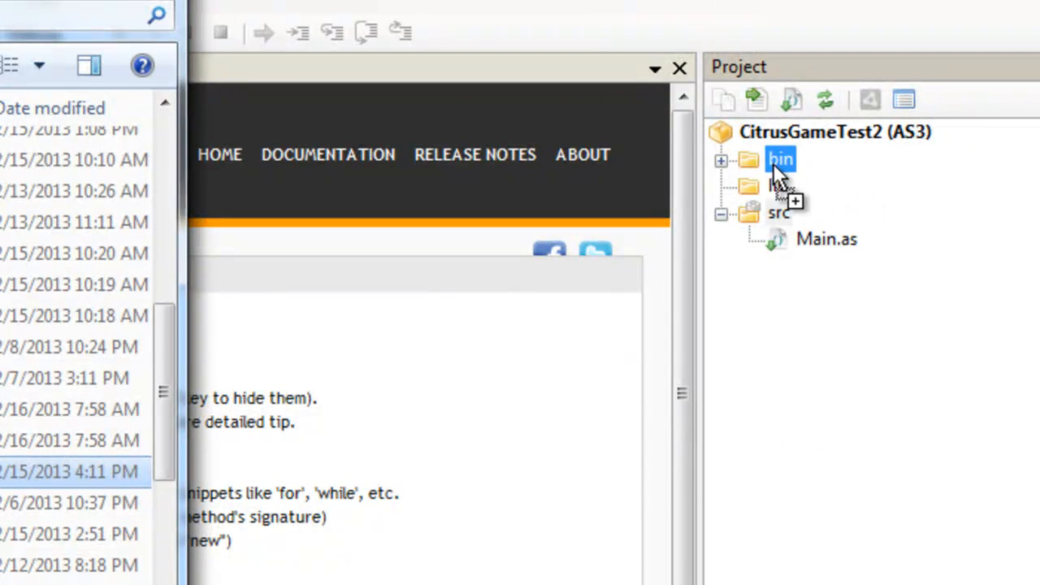
{"action": "left_click", "coordinate": [779, 186]}
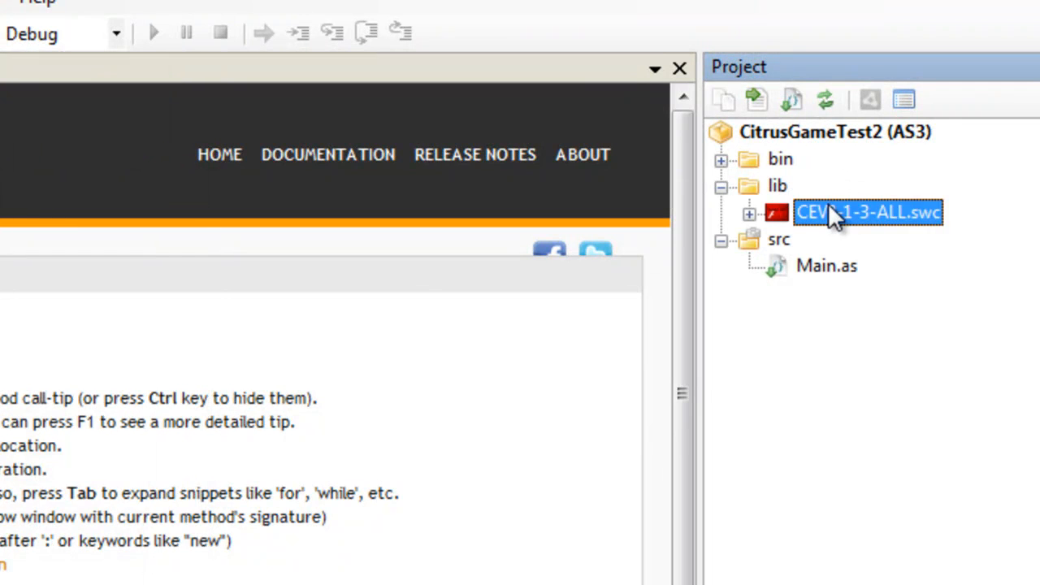
{"action": "right_click", "coordinate": [867, 212]}
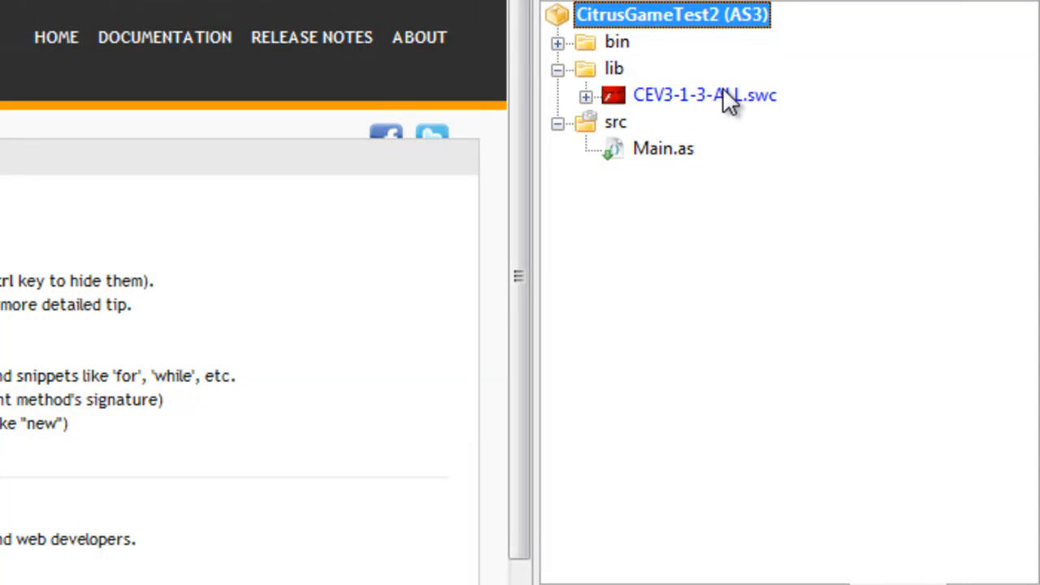
{"action": "left_click", "coordinate": [663, 149]}
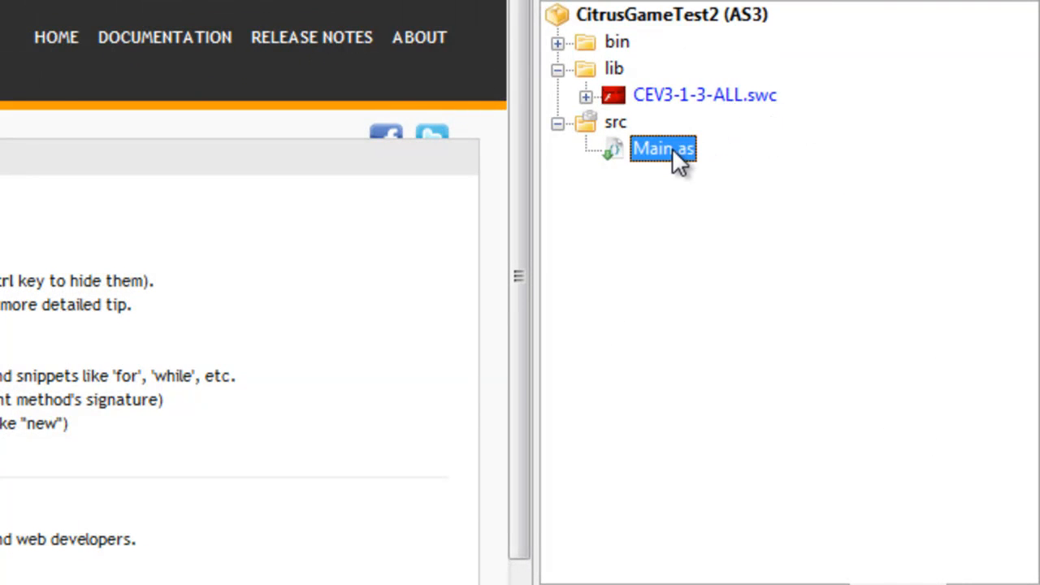
- Replace the default Main.as with the copied StarlingCitrusEngine code and save it
{"action": "double_click", "coordinate": [662, 149]}
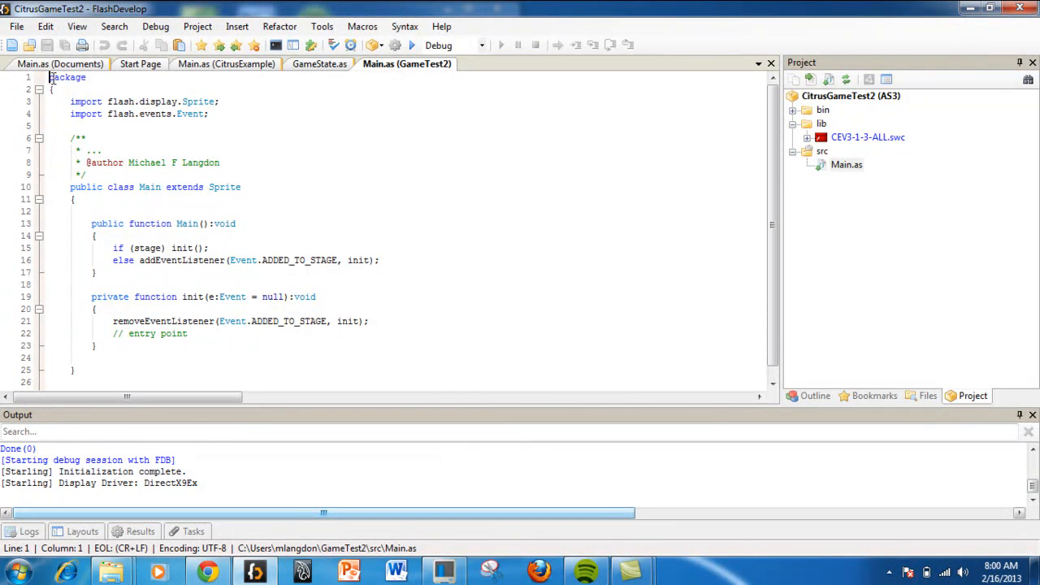
{"action": "key", "text": "ctrl+a"}
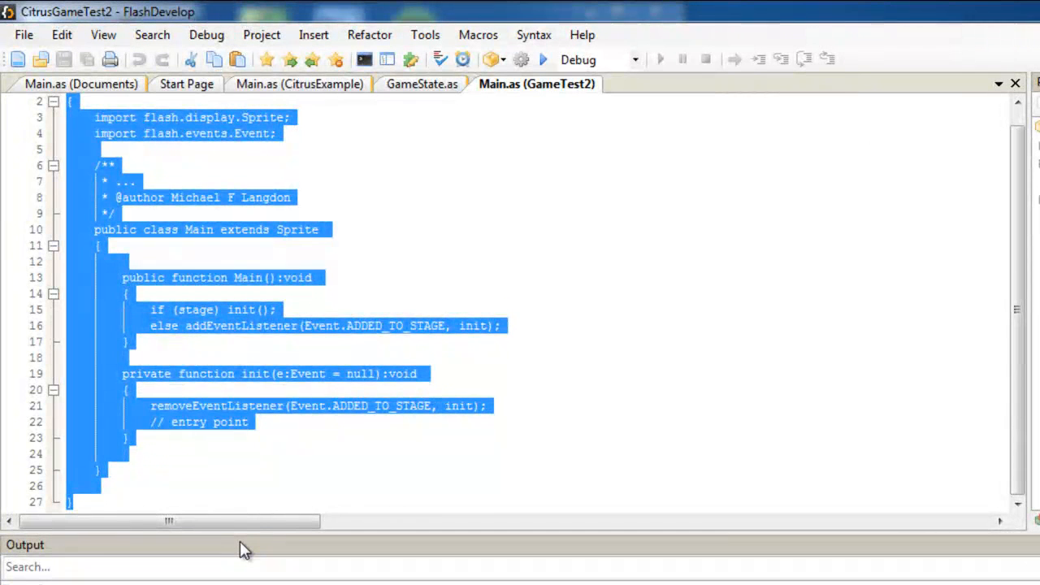
{"action": "mouse_move", "coordinate": [279, 480]}
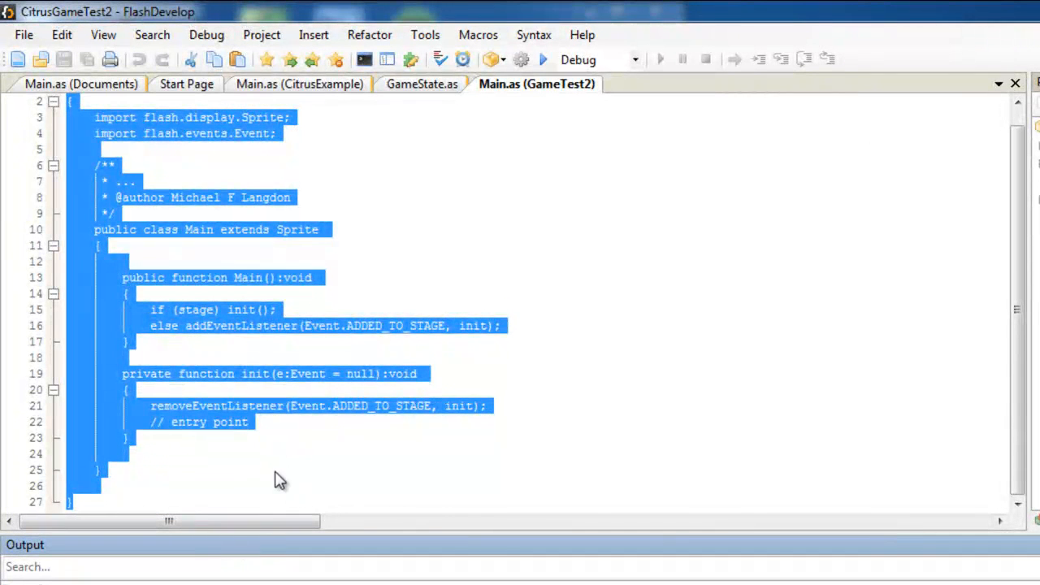
{"action": "left_click", "coordinate": [214, 507]}
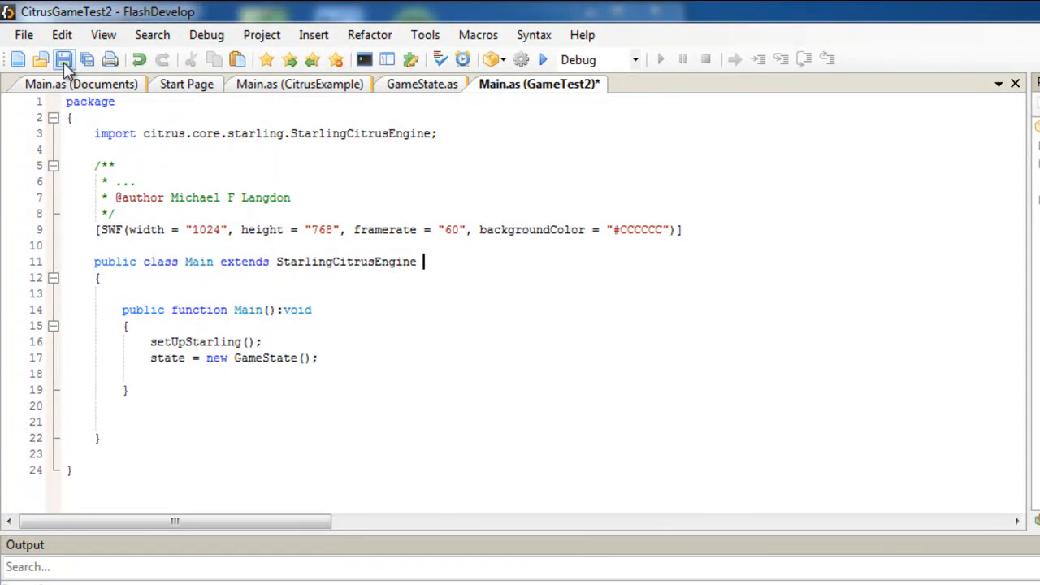
{"action": "left_click", "coordinate": [64, 59]}
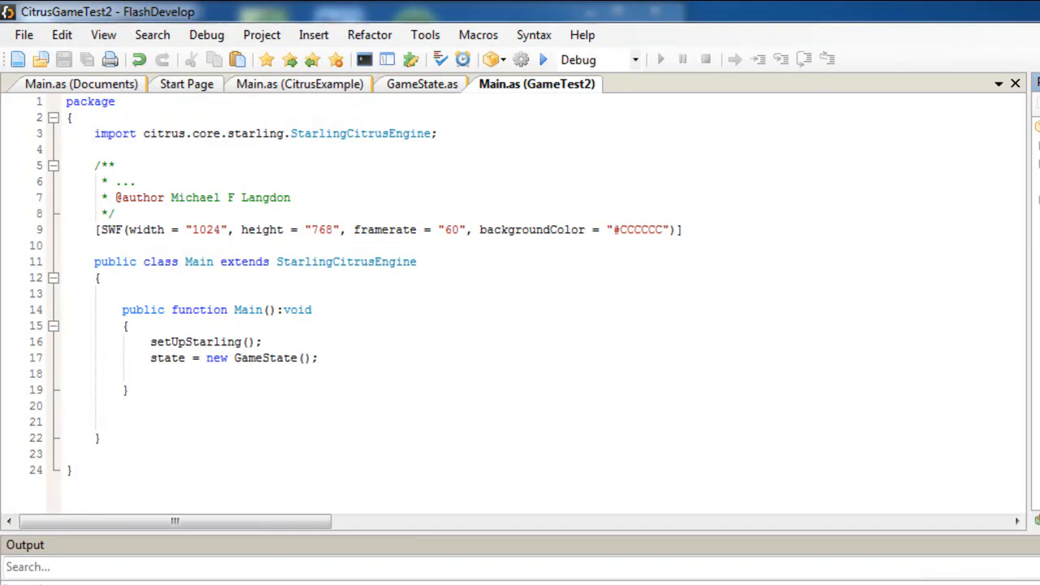
- Start adding a new class named GameState to the src folder
{"action": "right_click", "coordinate": [581, 81]}
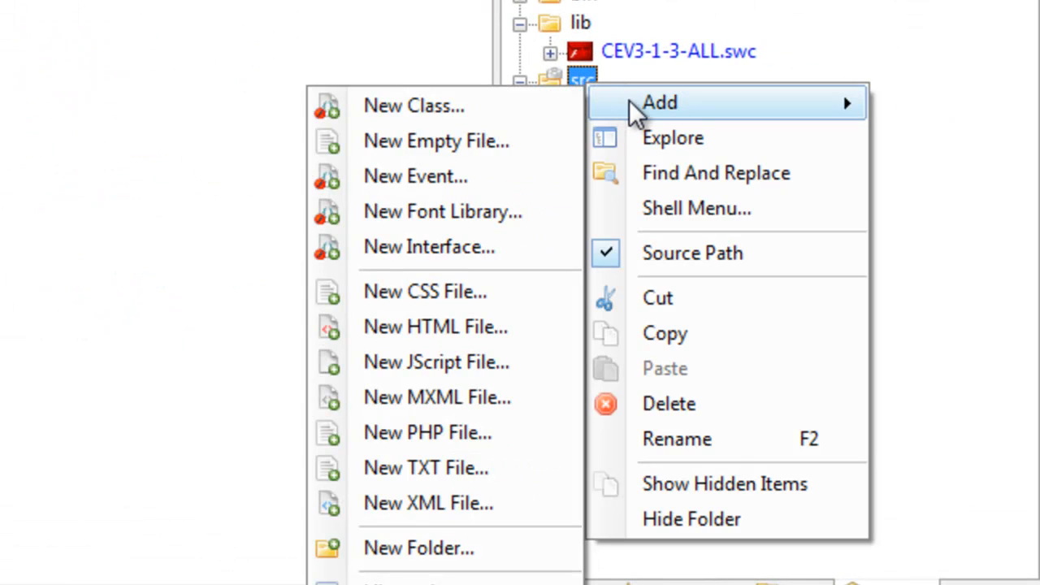
{"action": "mouse_move", "coordinate": [414, 106]}
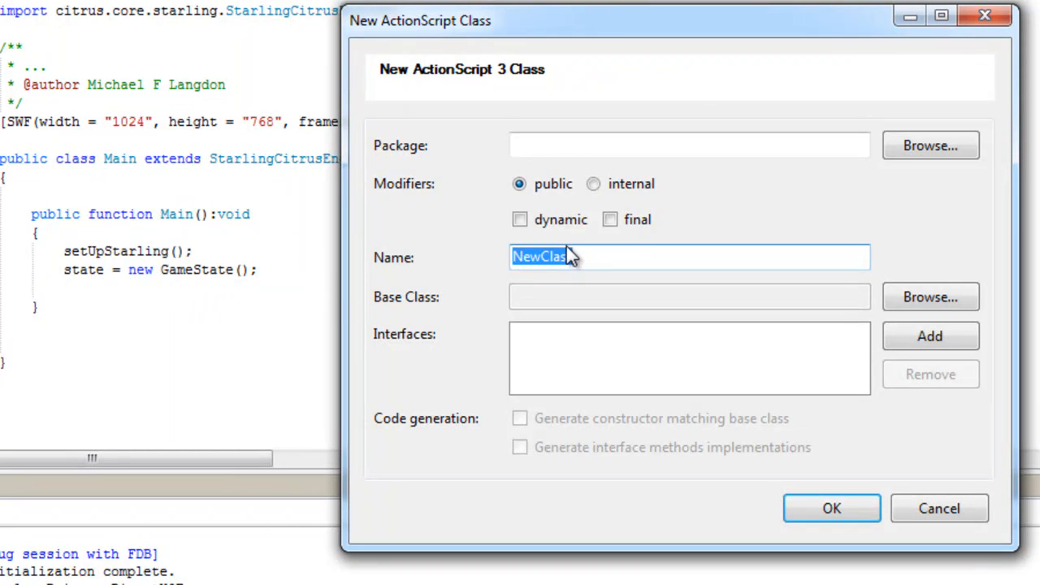
{"action": "type", "text": "G"}
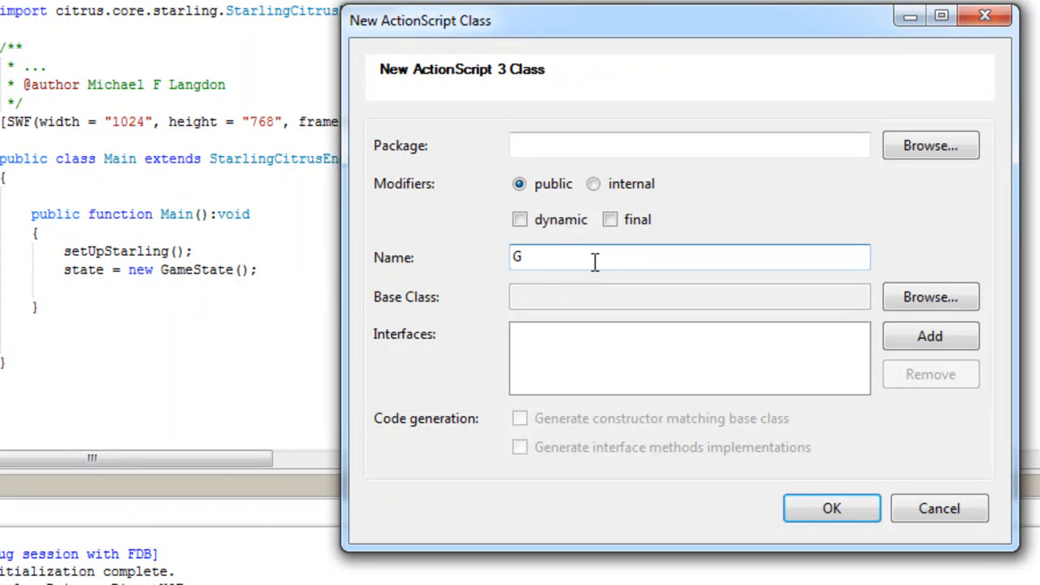
{"action": "type", "text": "ameState"}
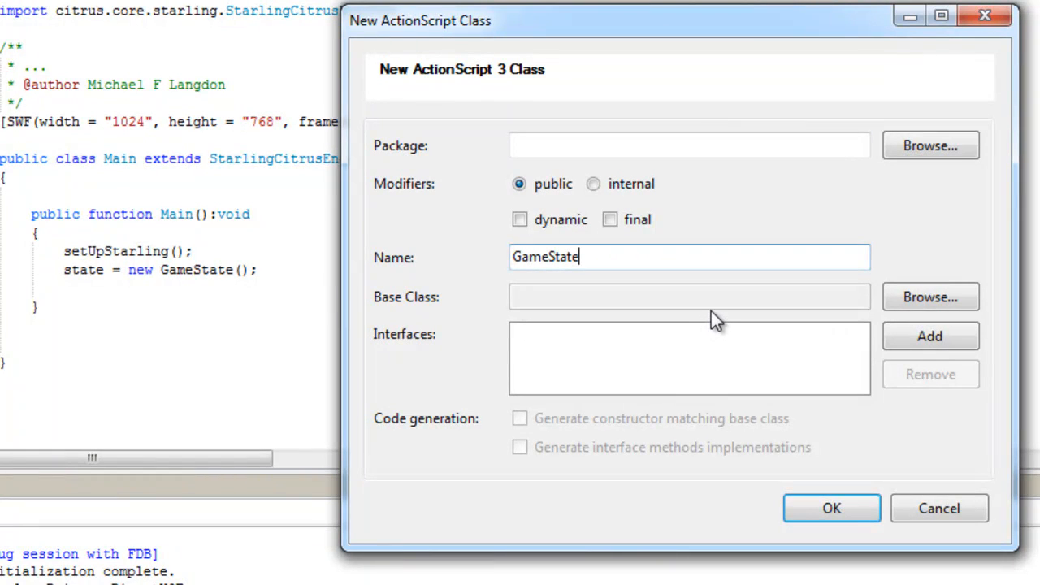
{"action": "mouse_move", "coordinate": [723, 317]}
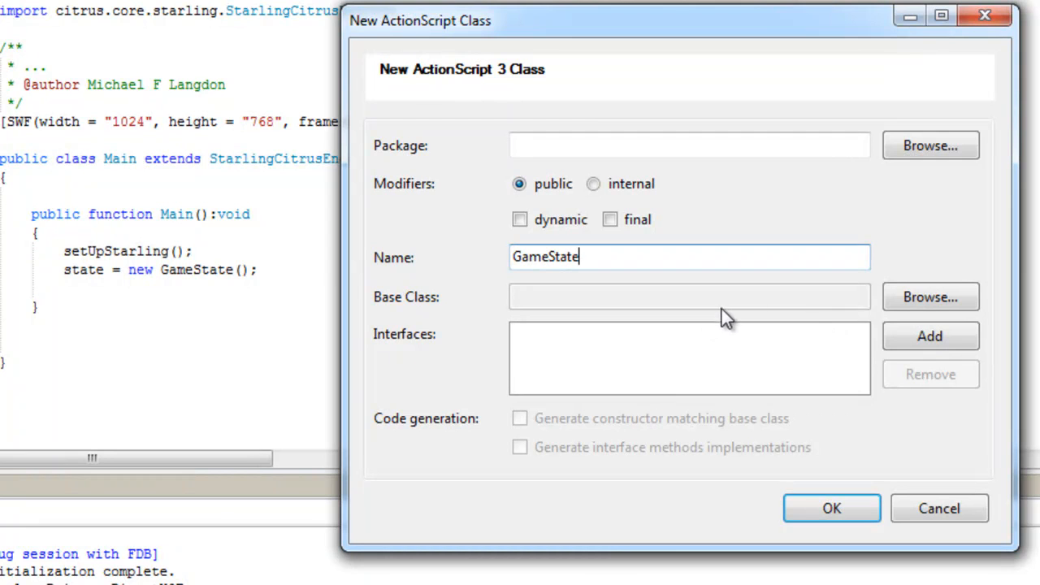
- Browse base types for GameState, then cancel both the type picker and class dialog
{"action": "left_click", "coordinate": [930, 297]}
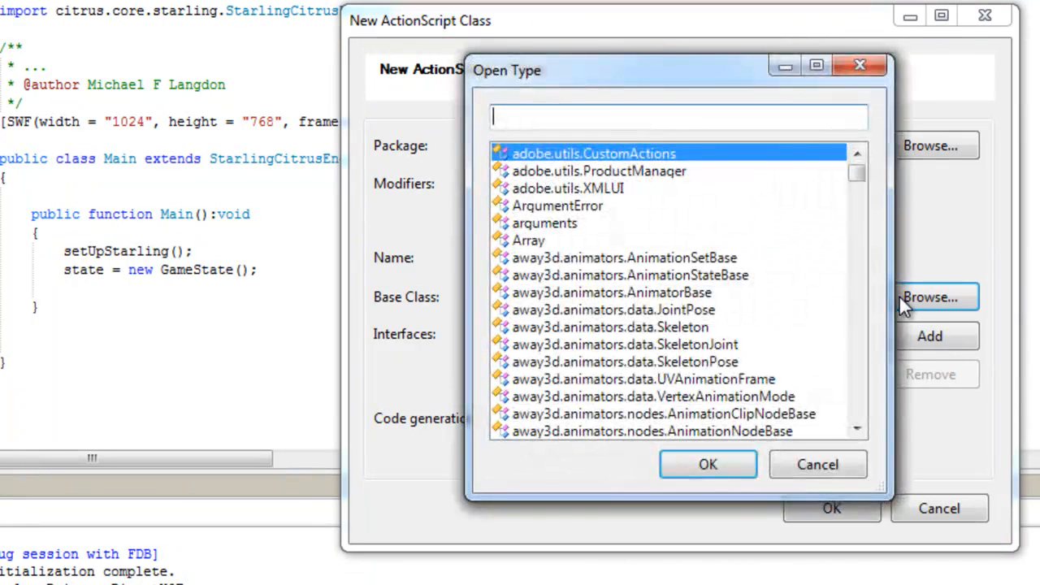
{"action": "left_click_drag", "start_coordinate": [857, 171], "coordinate": [856, 214]}
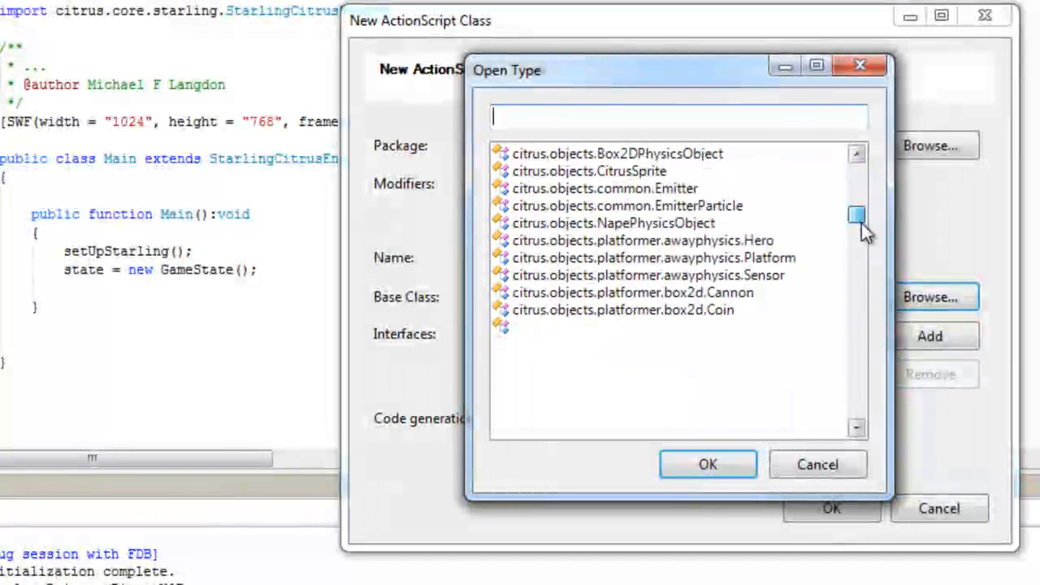
{"action": "scroll", "scroll_direction": "down", "scroll_amount": 3}
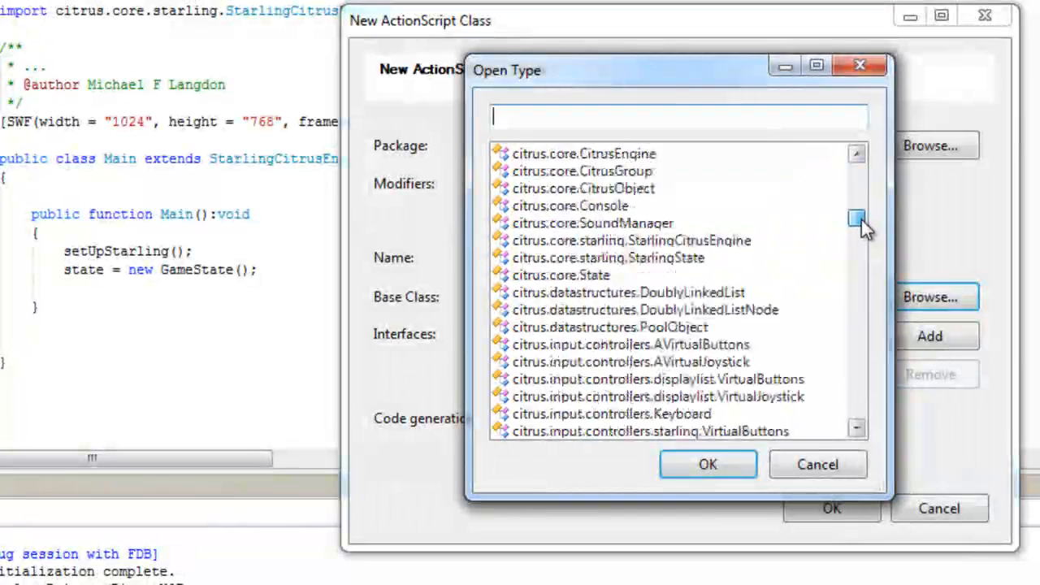
{"action": "scroll", "scroll_direction": "down", "scroll_amount": 3}
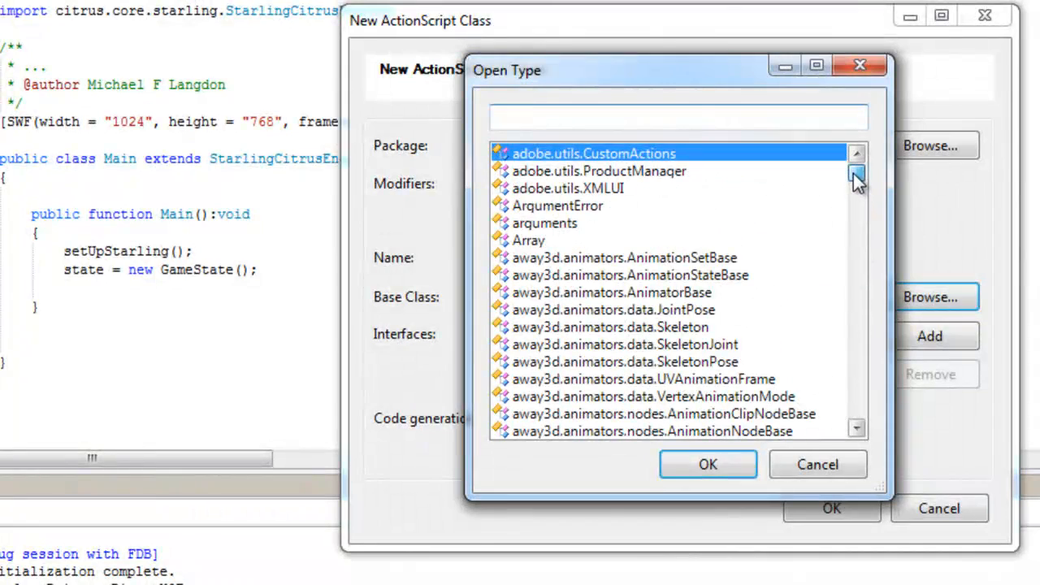
{"action": "left_click", "coordinate": [817, 464]}
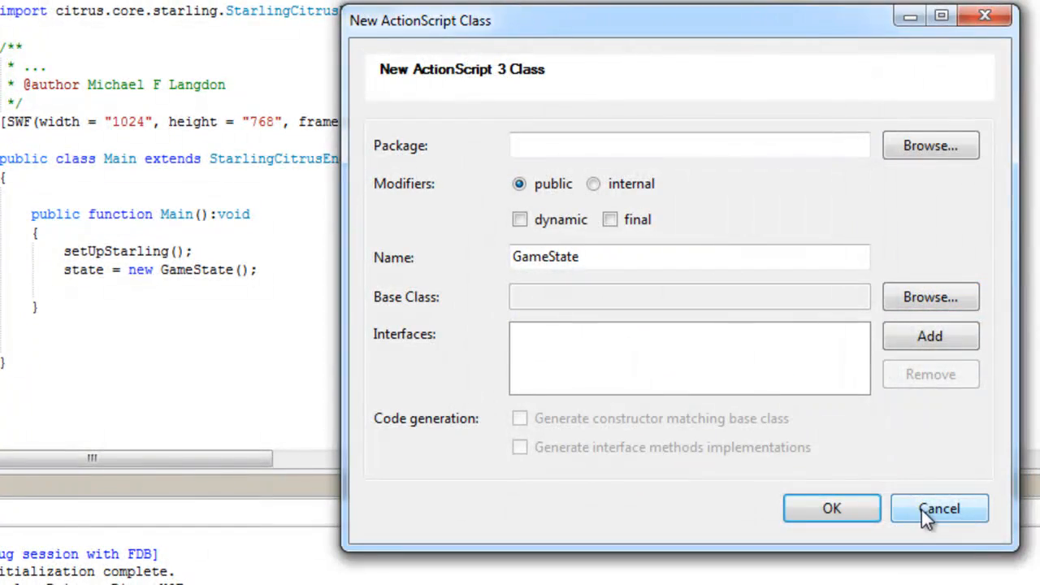
{"action": "left_click", "coordinate": [939, 508]}
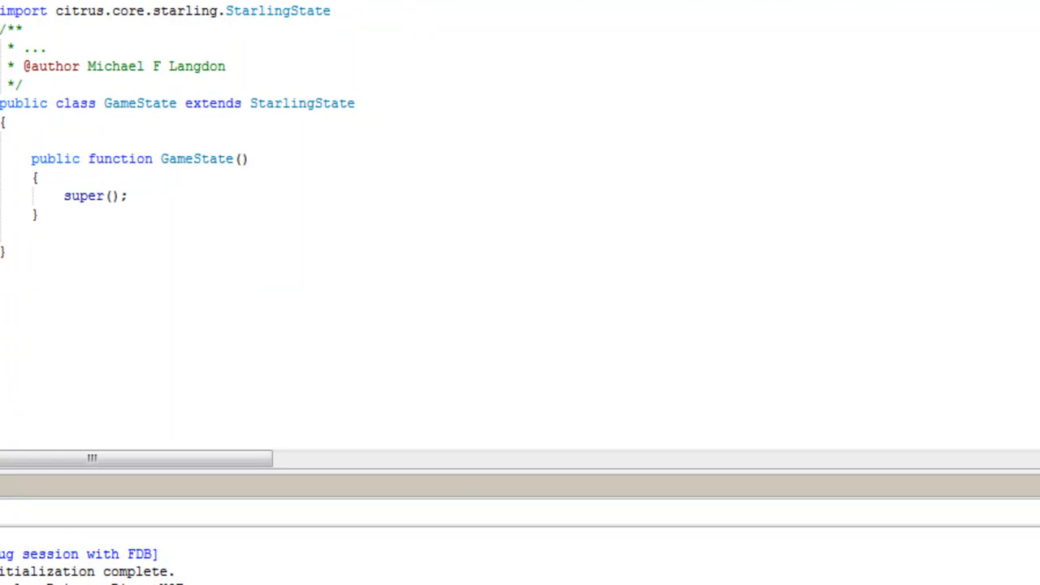
{"action": "mouse_move", "coordinate": [370, 10]}
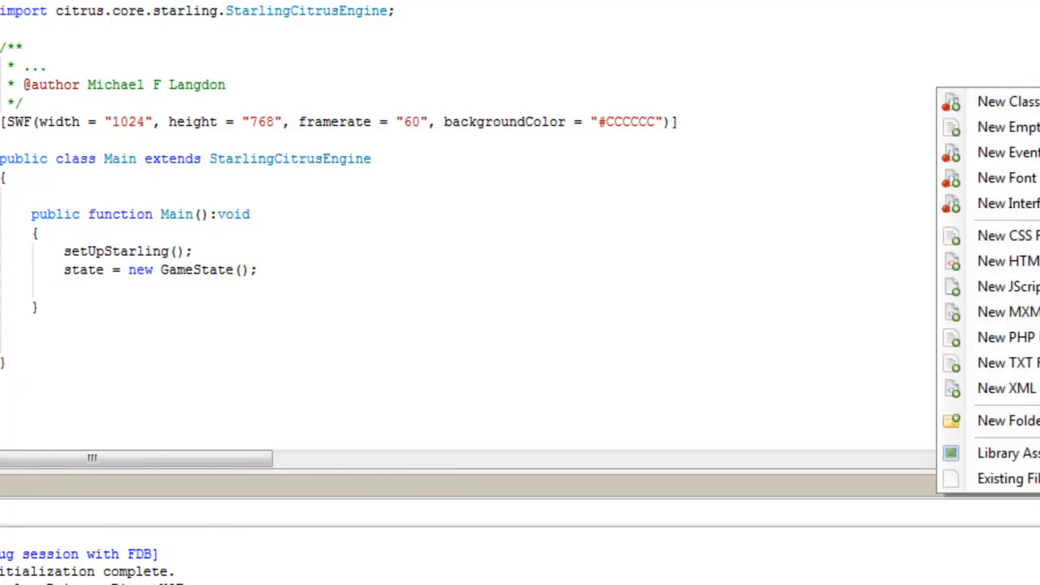
- Create class GameState with base class citrus.core.starling.StarlingState
{"action": "left_click", "coordinate": [1008, 101]}
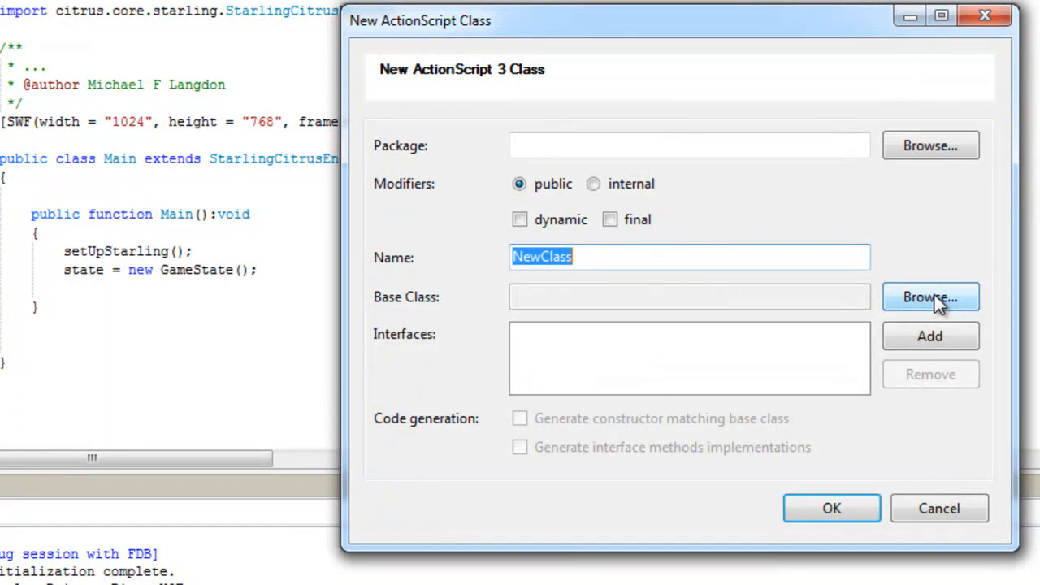
{"action": "type", "text": "GameState"}
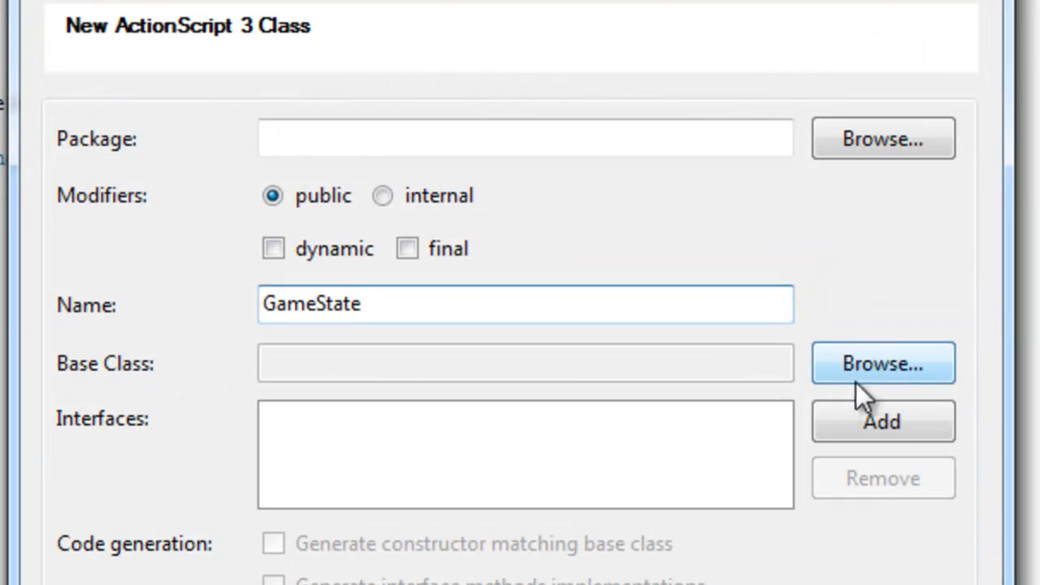
{"action": "left_click", "coordinate": [882, 362]}
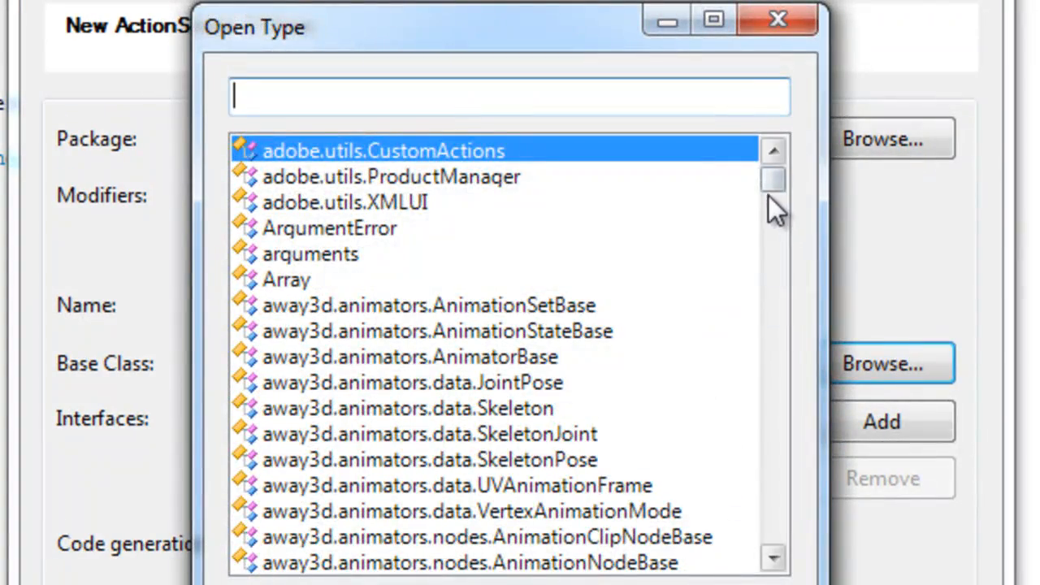
{"action": "left_click_drag", "start_coordinate": [772, 179], "coordinate": [772, 236]}
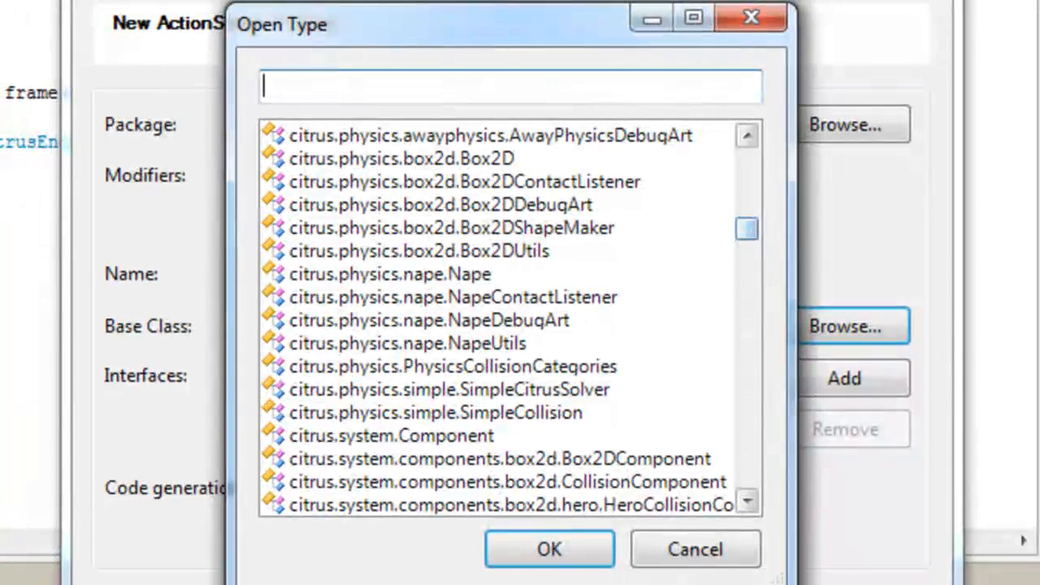
{"action": "left_click", "coordinate": [746, 135]}
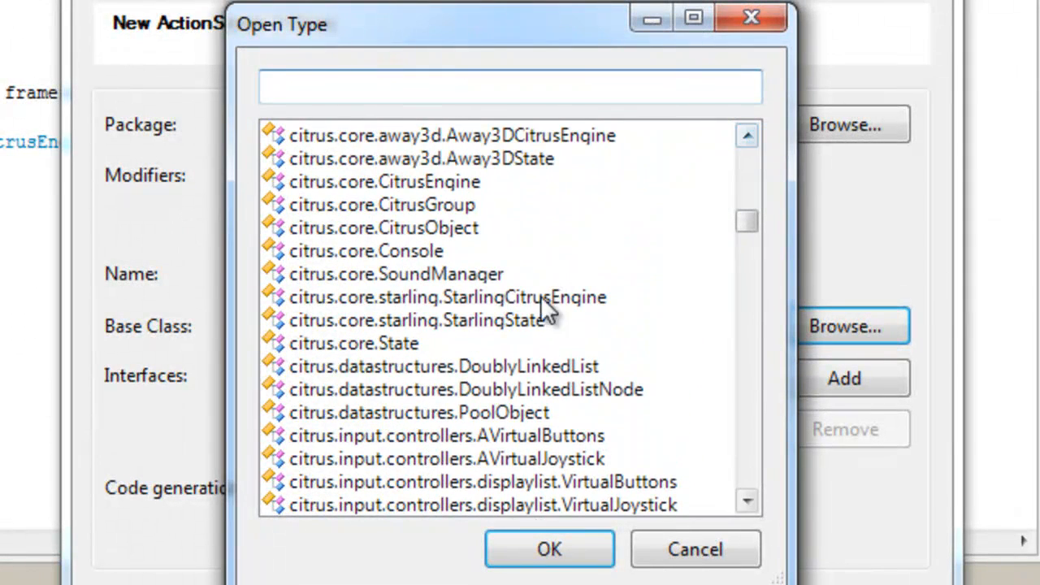
{"action": "left_click", "coordinate": [416, 319]}
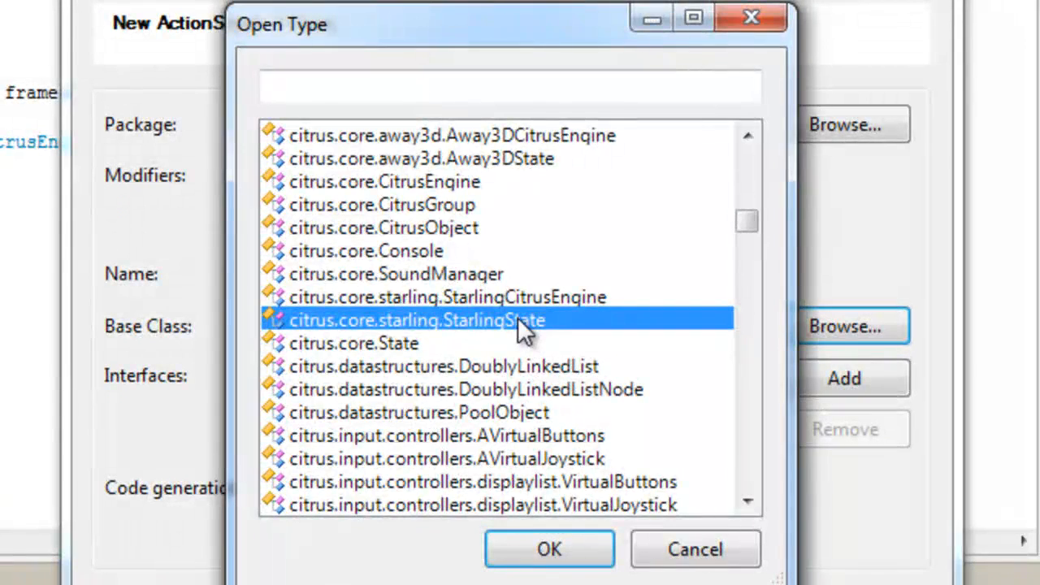
{"action": "left_click", "coordinate": [549, 549]}
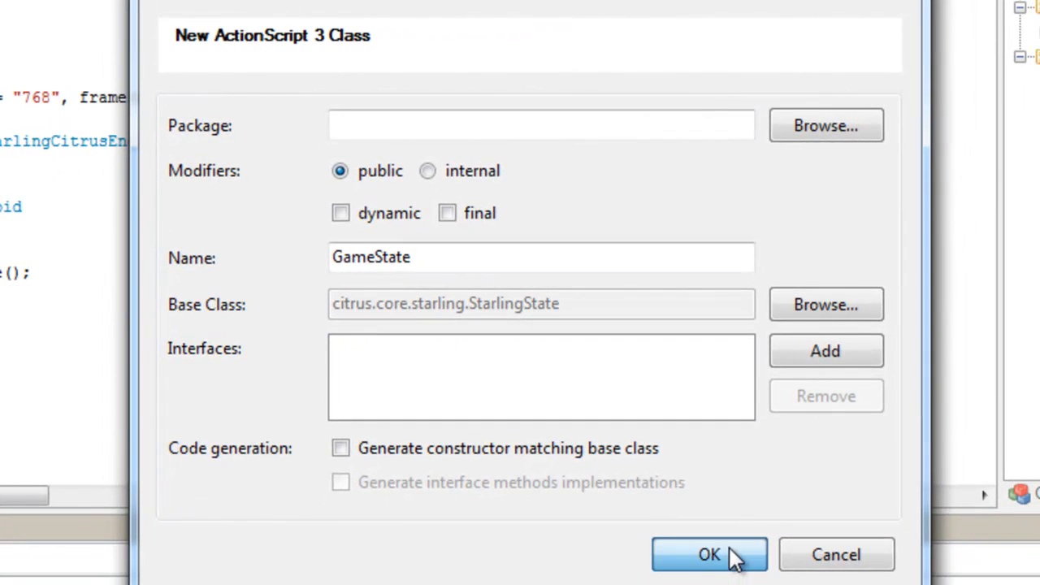
{"action": "left_click", "coordinate": [708, 554]}
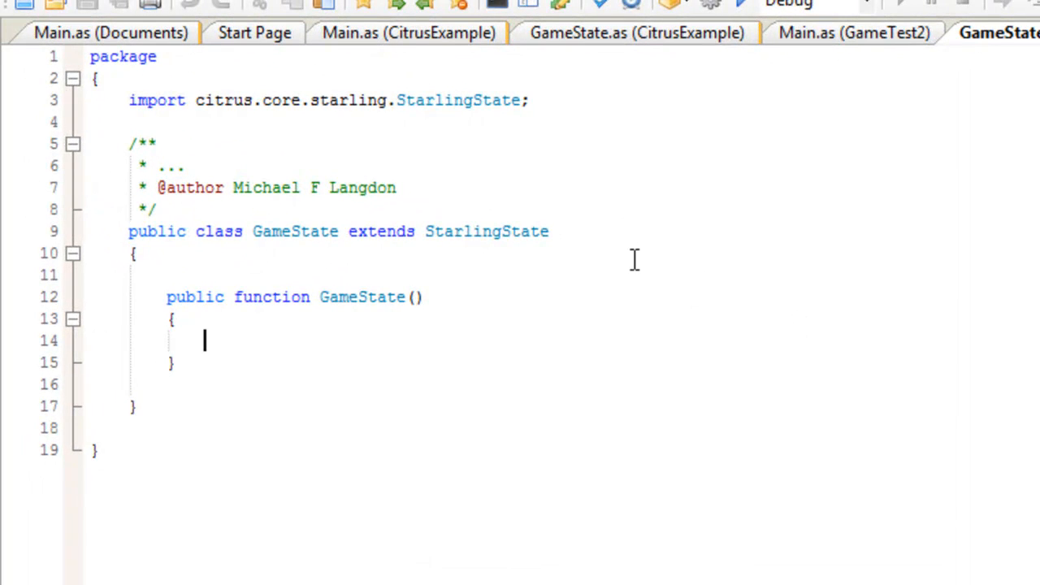
- Add a super(); call inside the GameState constructor
{"action": "type", "text": "super"}
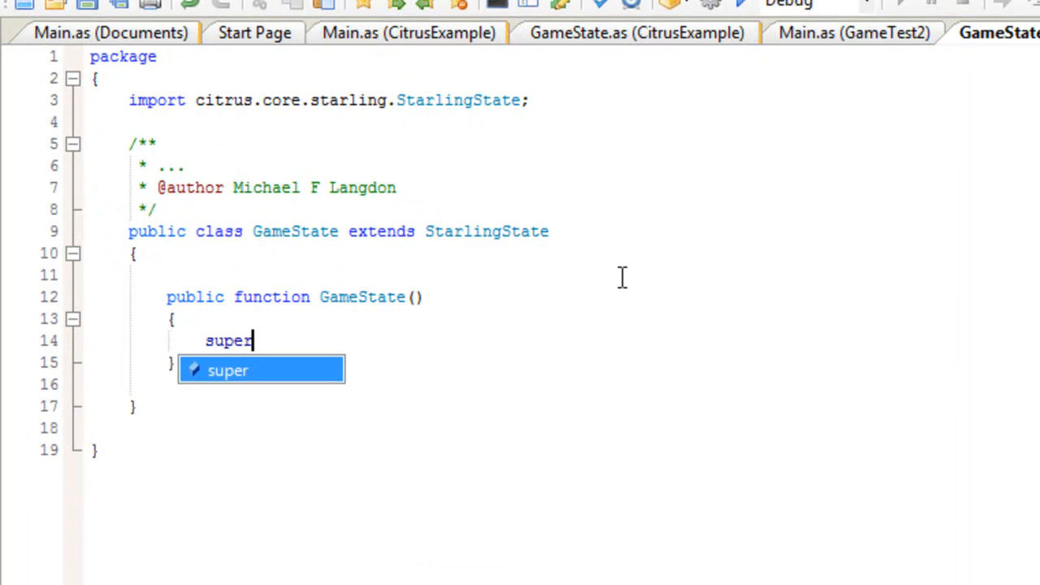
{"action": "type", "text": "();"}
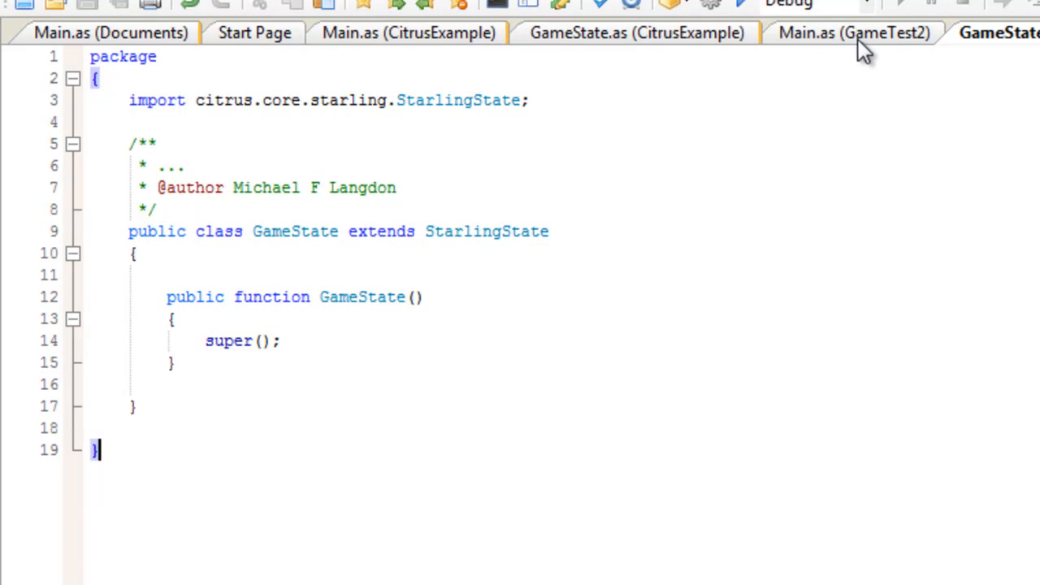
- Bring GameTest2's Main.as back to the front and test-run the project
{"action": "left_click", "coordinate": [853, 32]}
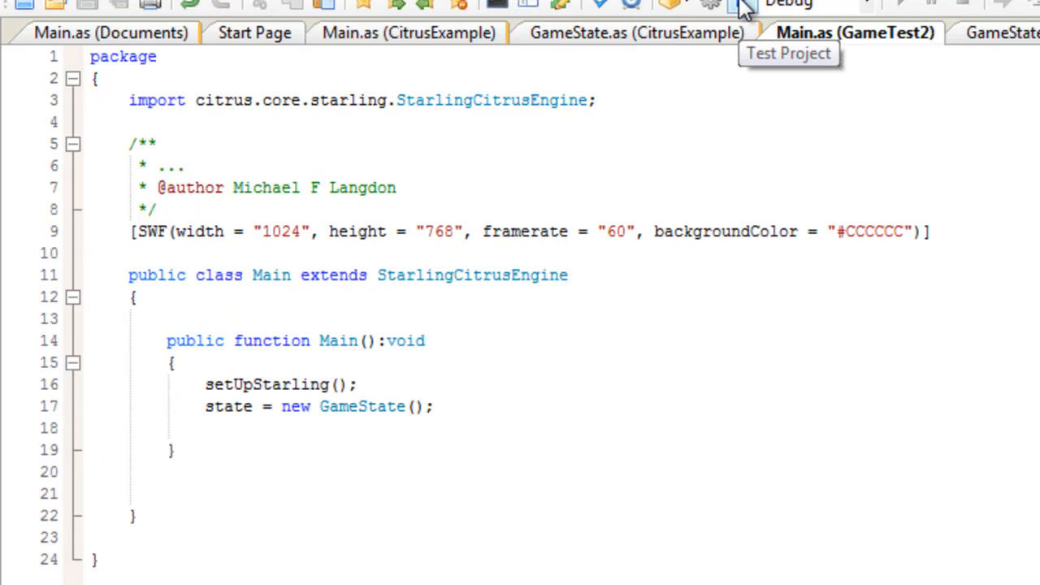
{"action": "left_click", "coordinate": [573, 275]}
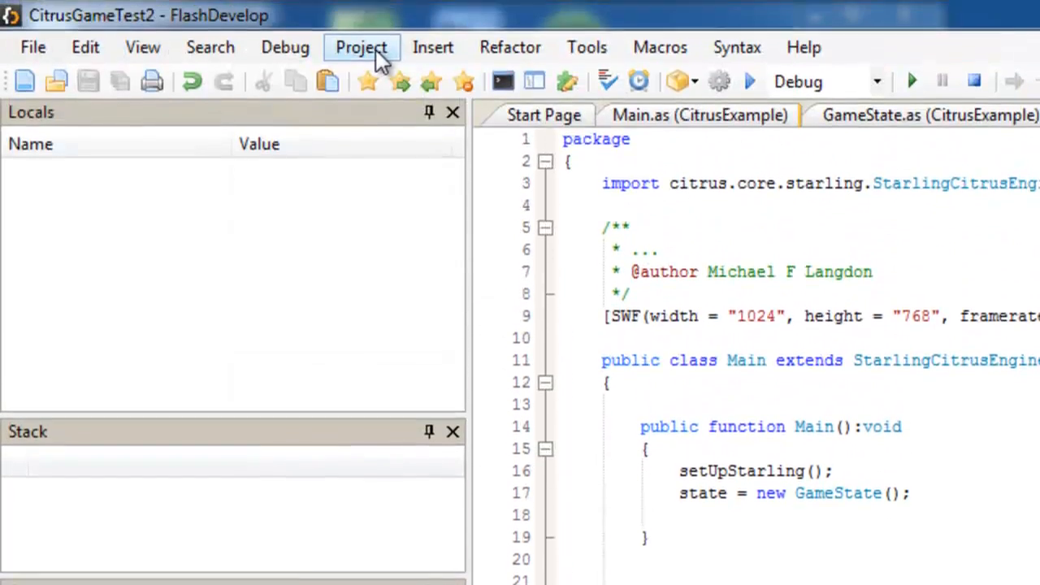
- Set the CitrusGameTest2 target Flash Player version to 11.5 in Project Properties, apply, and close
{"action": "left_click", "coordinate": [361, 47]}
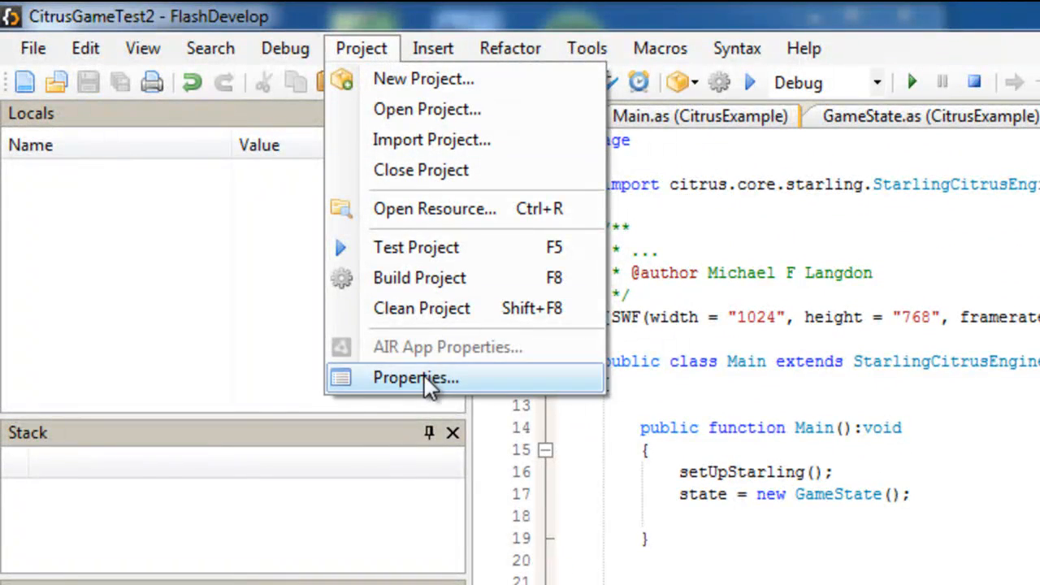
{"action": "left_click", "coordinate": [415, 377]}
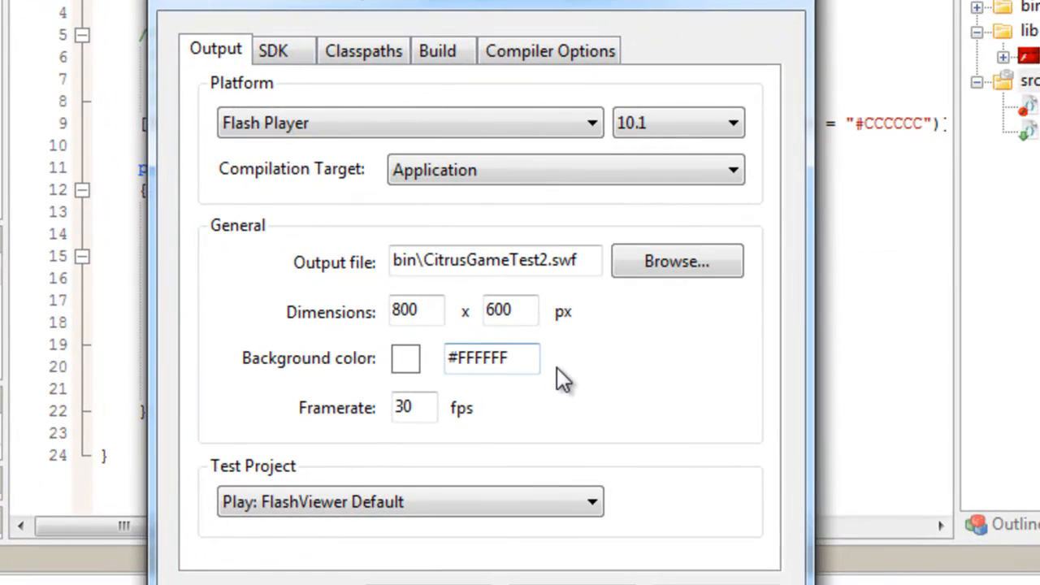
{"action": "left_click", "coordinate": [678, 122]}
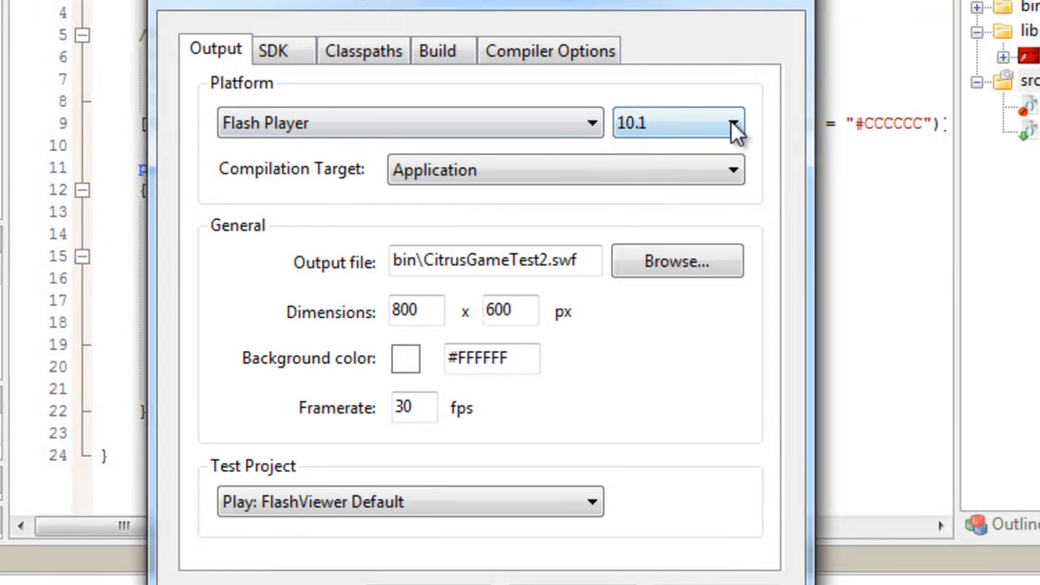
{"action": "left_click", "coordinate": [731, 123]}
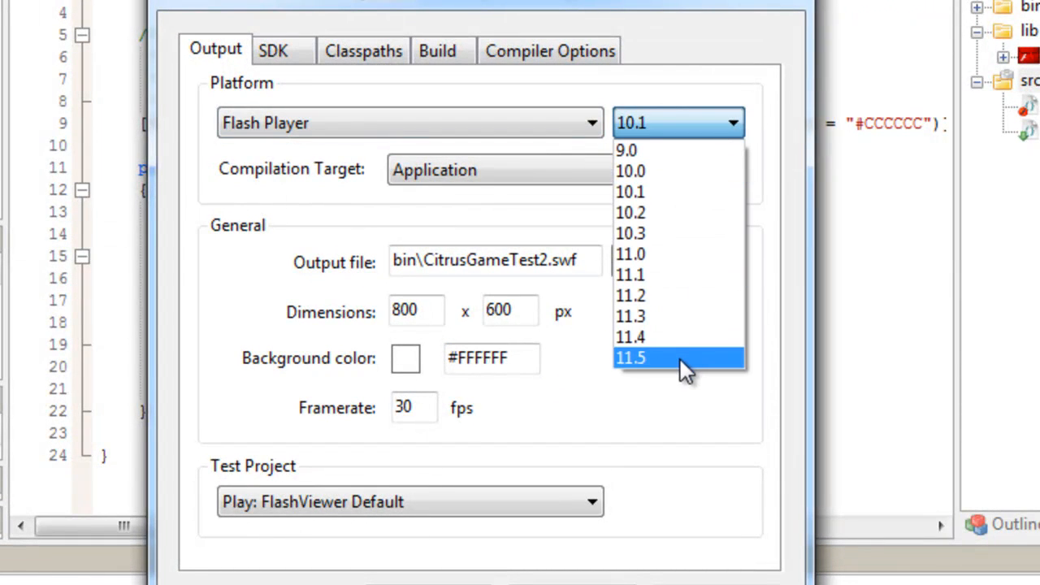
{"action": "left_click", "coordinate": [630, 358]}
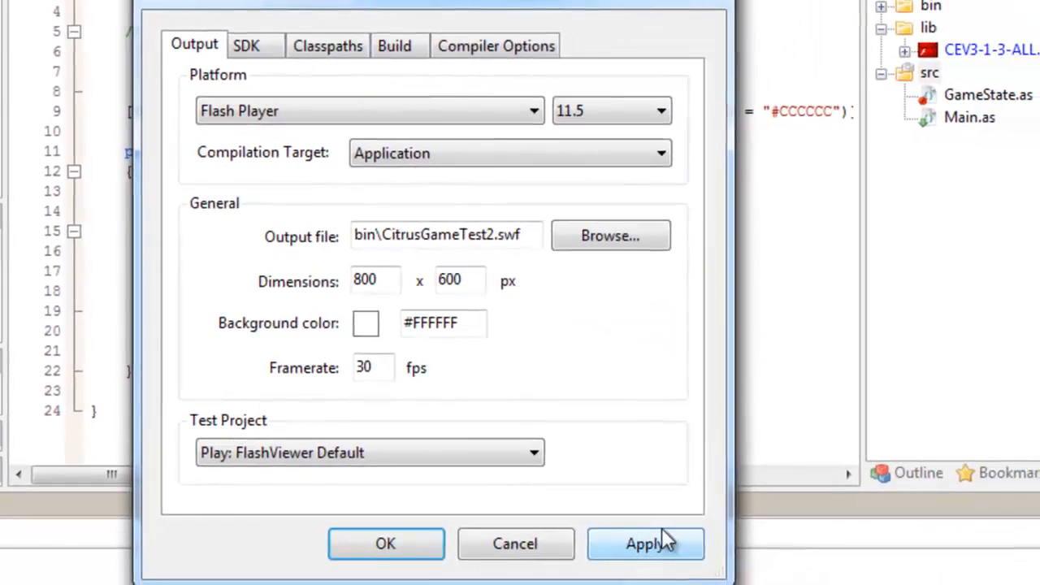
{"action": "left_click", "coordinate": [644, 544]}
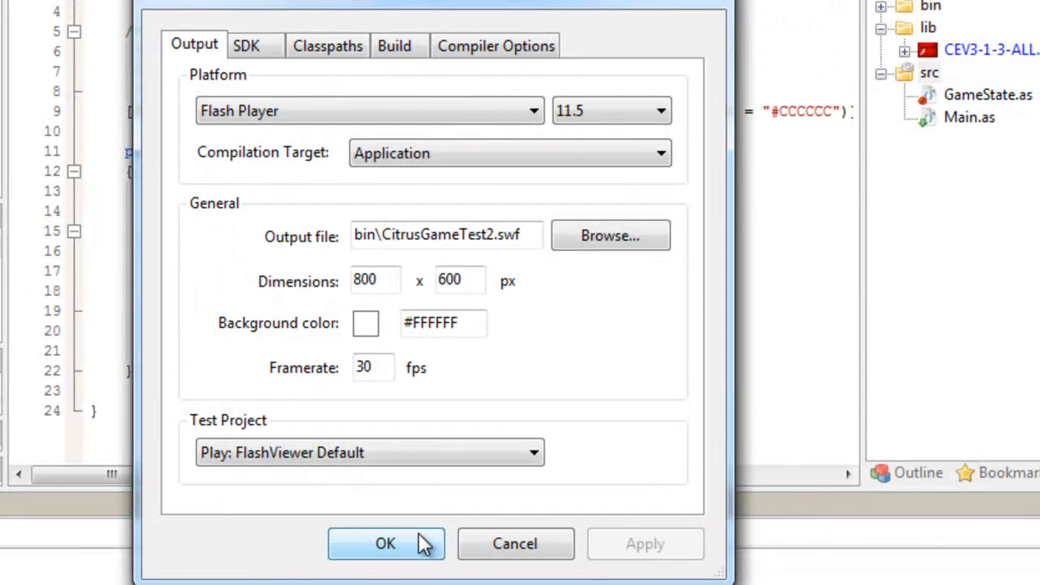
{"action": "left_click", "coordinate": [385, 543]}
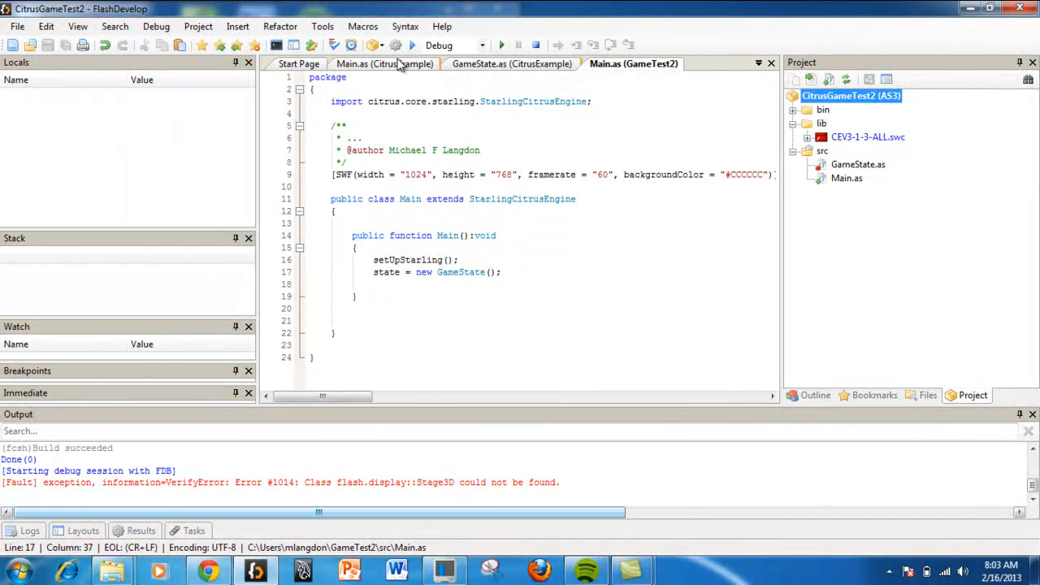
{"action": "mouse_move", "coordinate": [413, 45]}
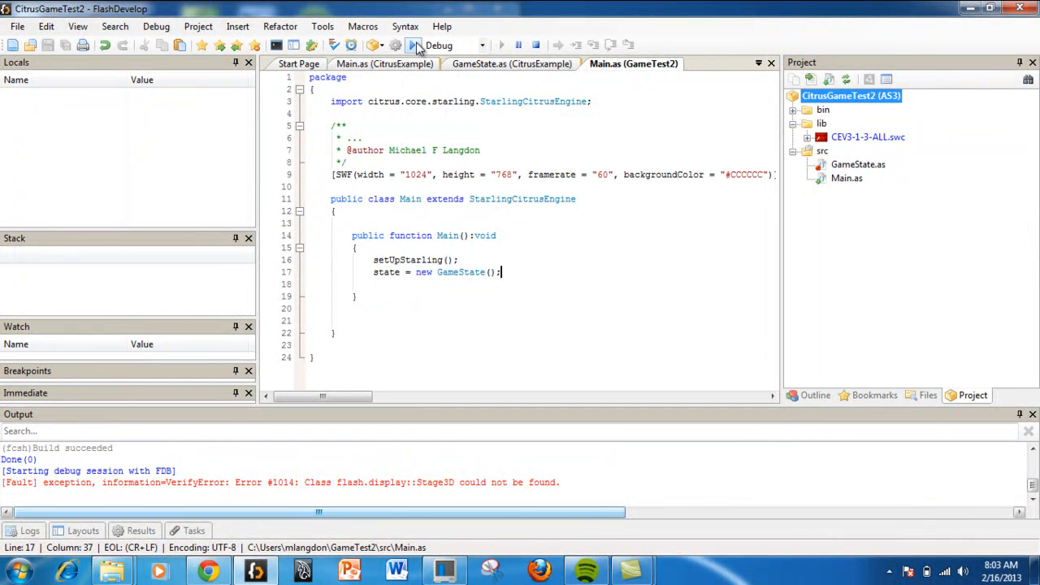
- Rerun the project and dismiss the Stage3D-not-found ActionScript error
{"action": "left_click", "coordinate": [414, 44]}
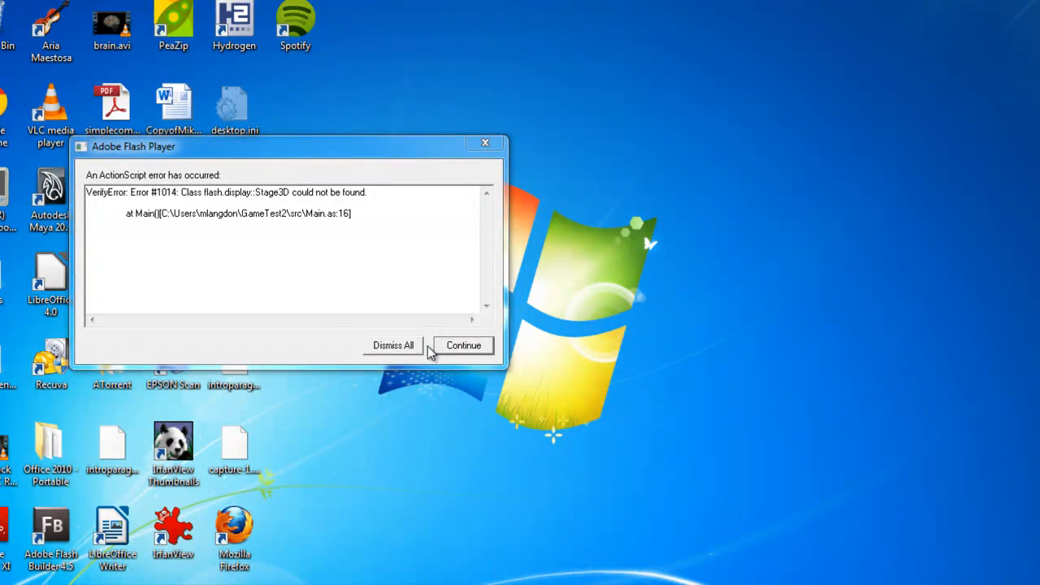
{"action": "left_click", "coordinate": [463, 345]}
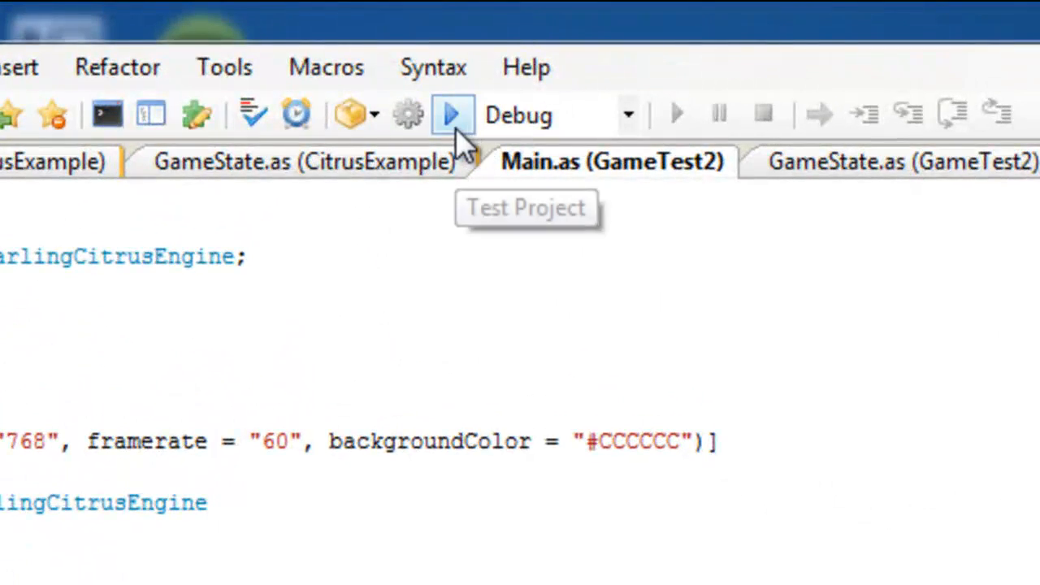
- Run the project again and close the blank Flash Player 11 window
{"action": "left_click", "coordinate": [452, 114]}
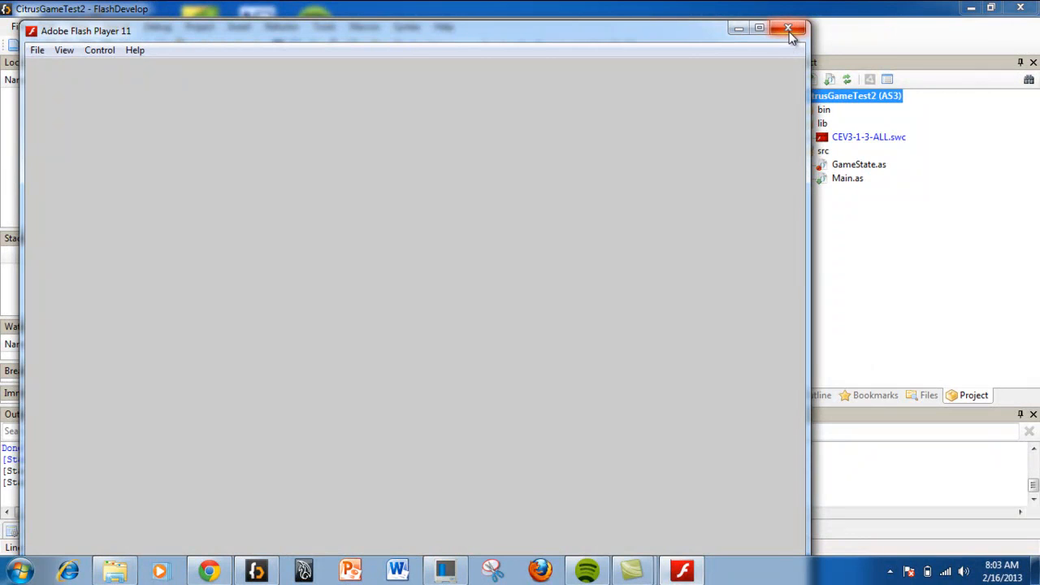
{"action": "left_click", "coordinate": [787, 30]}
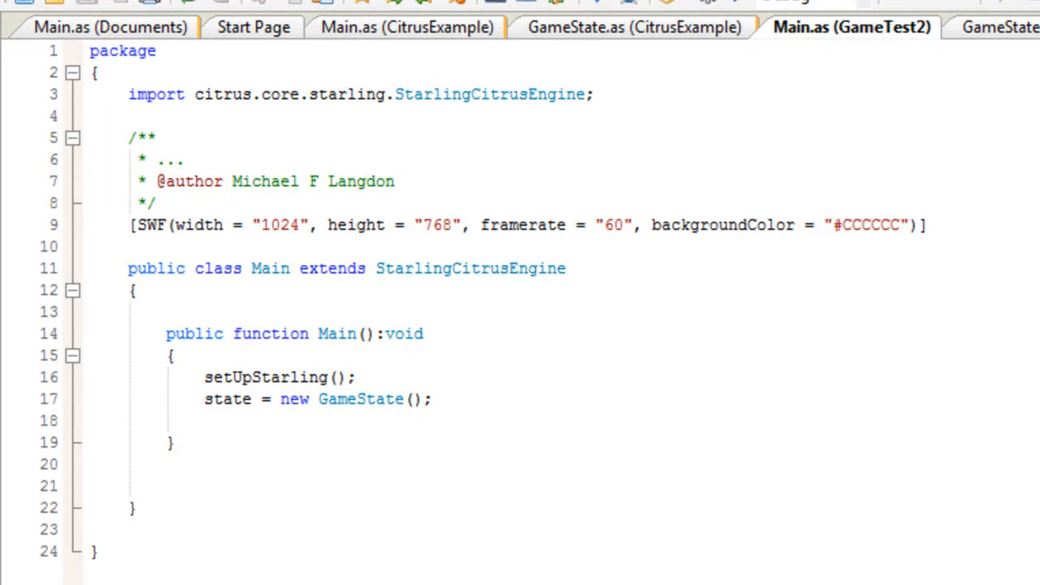
{"action": "left_click", "coordinate": [166, 311]}
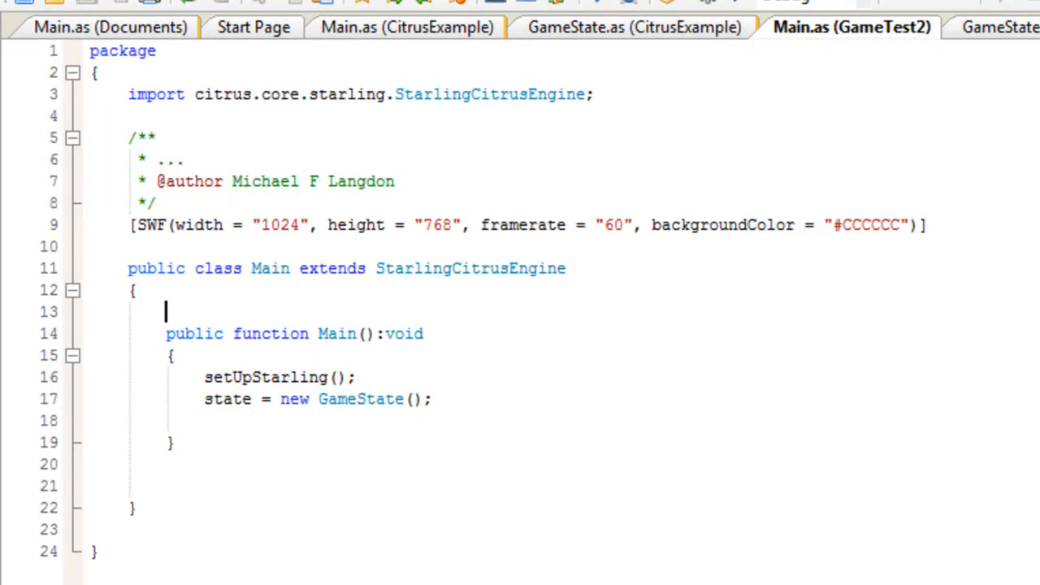